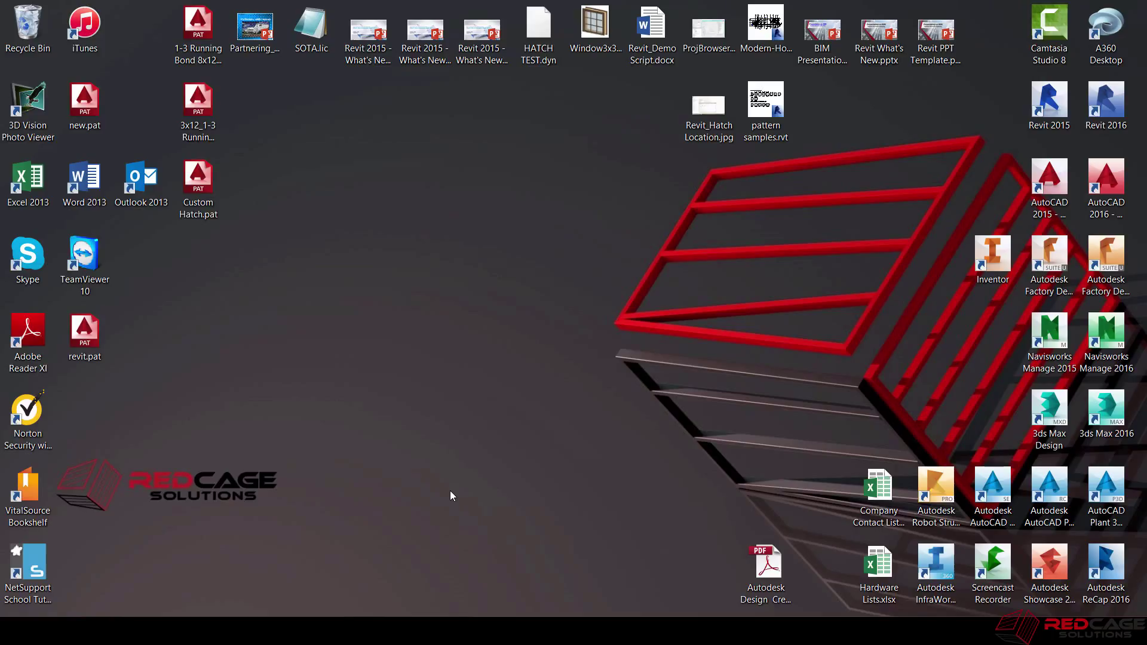
{"action": "mouse_move", "coordinate": [392, 563]}
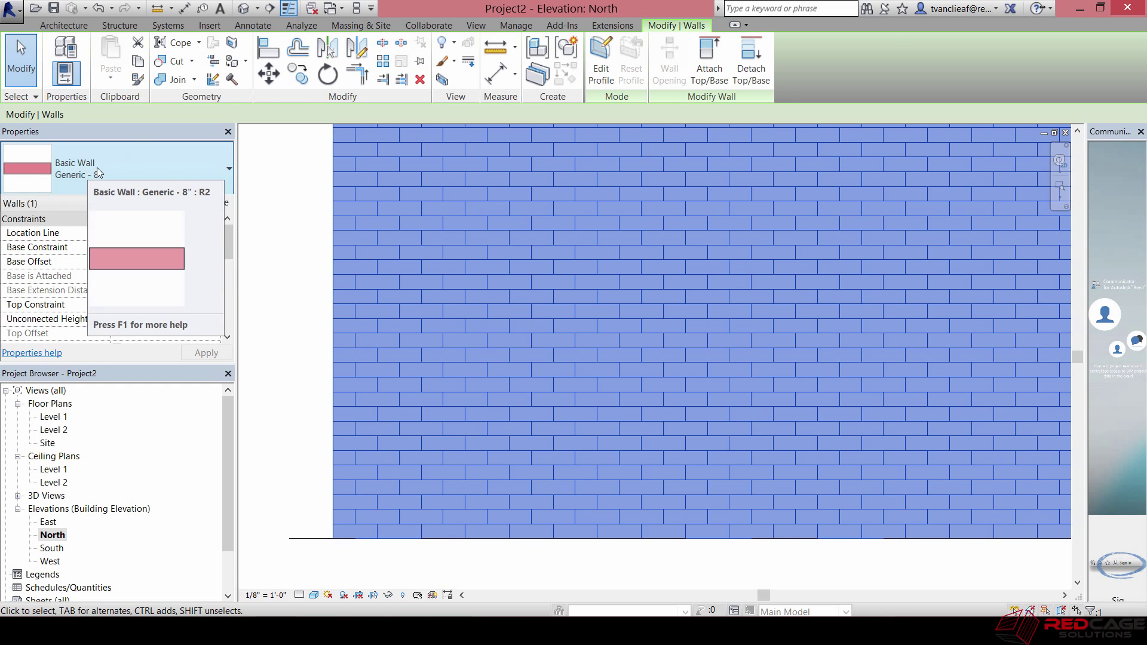
Step: Open Fill Patterns, show model patterns, select Brick and start a new pattern
{"action": "left_click", "coordinate": [515, 26]}
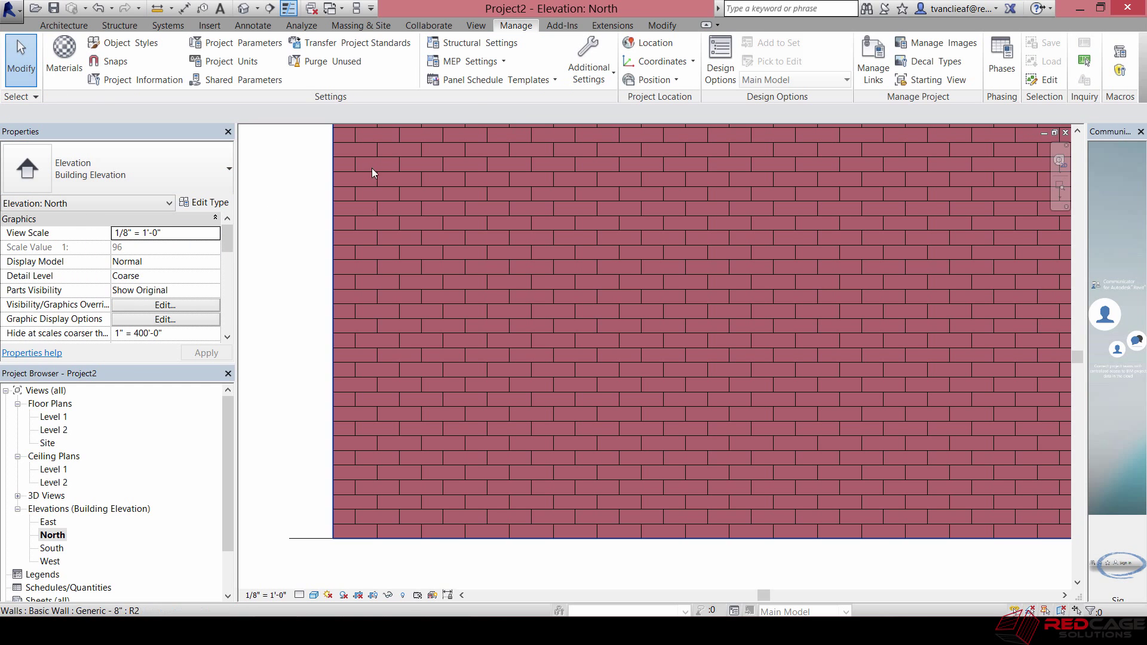
{"action": "mouse_move", "coordinate": [587, 60]}
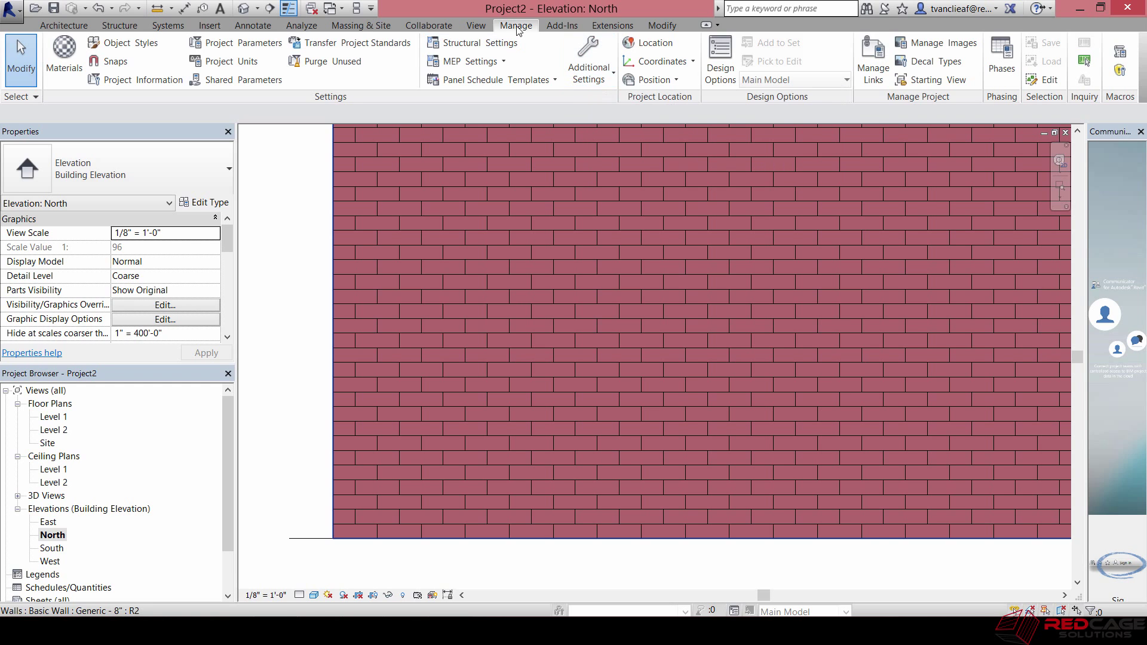
{"action": "left_click", "coordinate": [587, 60]}
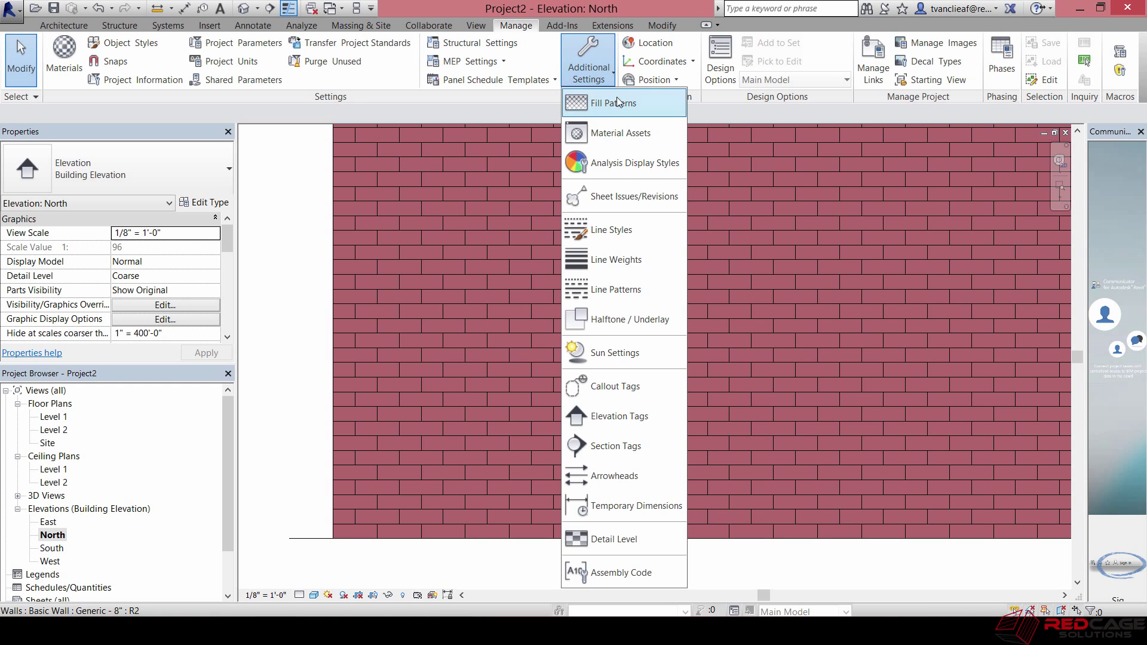
{"action": "left_click", "coordinate": [613, 102]}
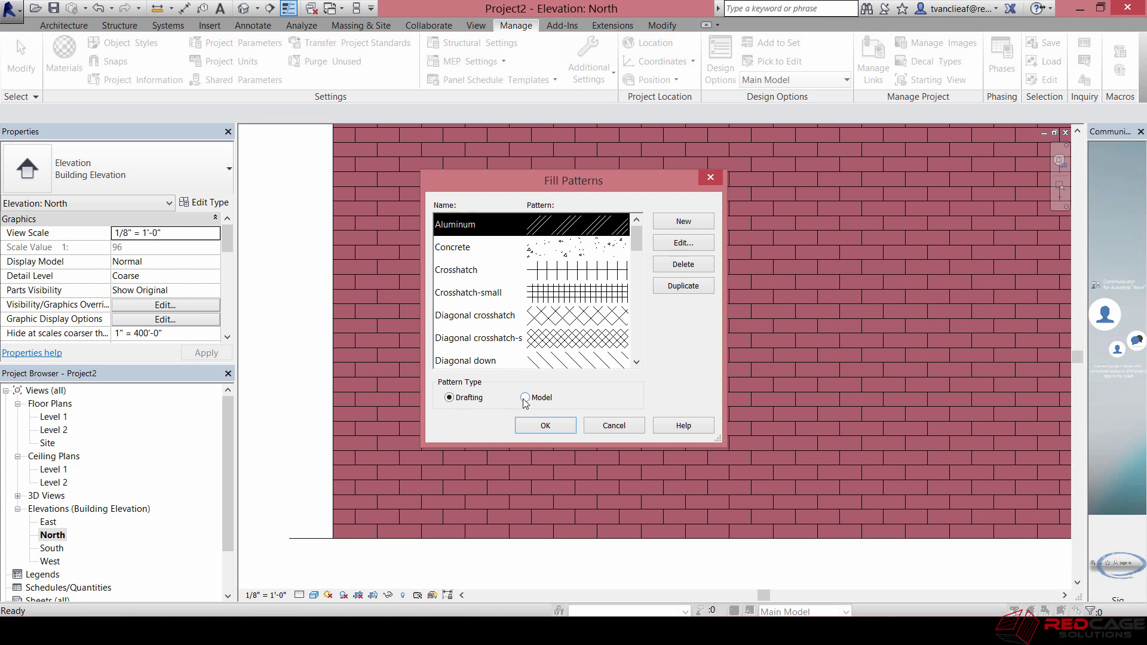
{"action": "left_click", "coordinate": [449, 397]}
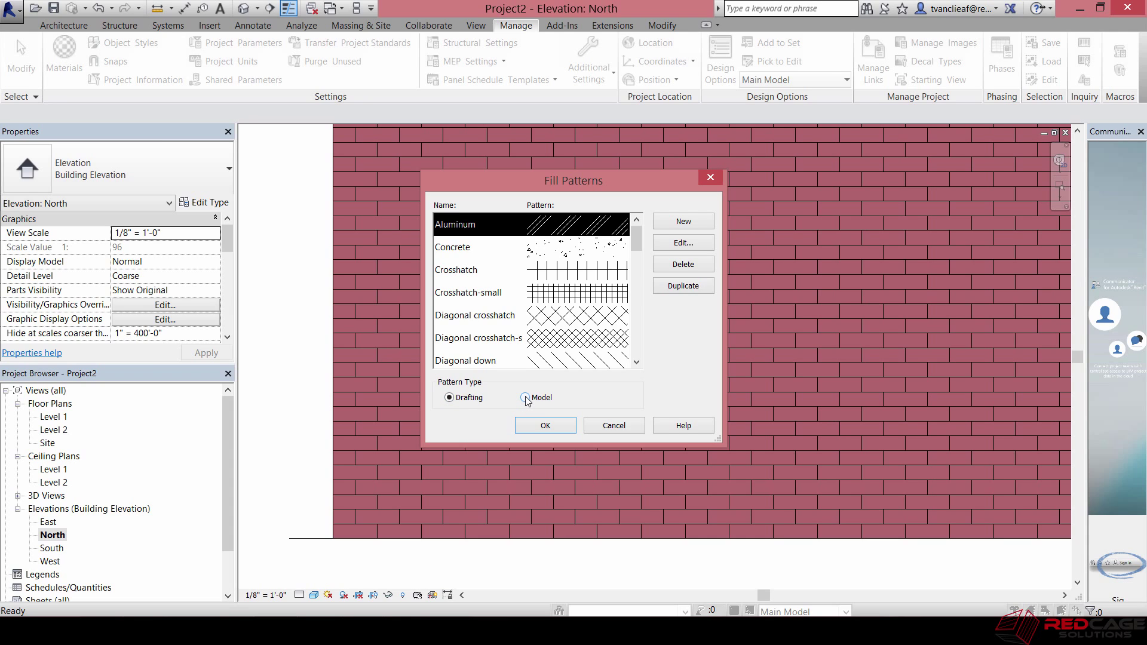
{"action": "left_click", "coordinate": [525, 397]}
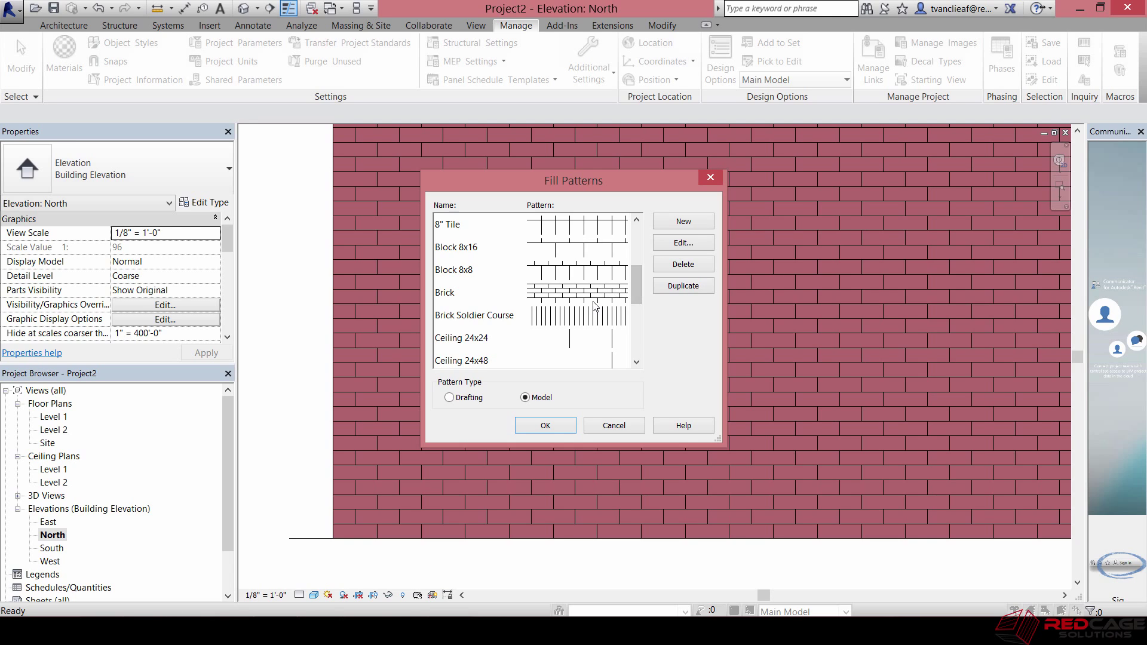
{"action": "left_click", "coordinate": [476, 292]}
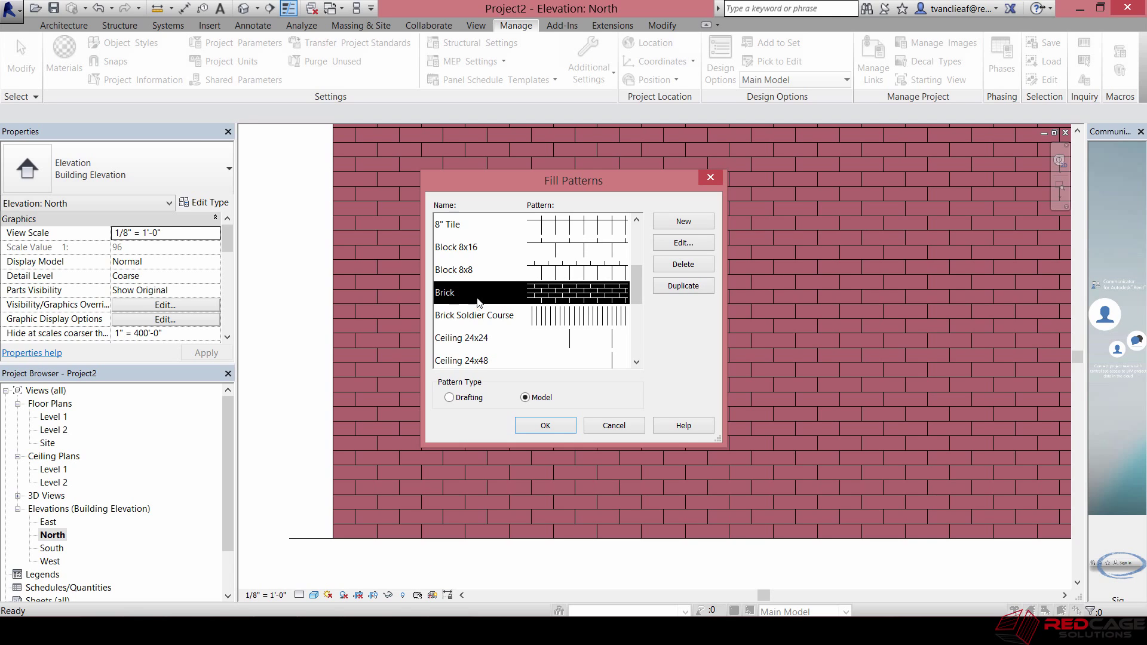
{"action": "mouse_move", "coordinate": [590, 393]}
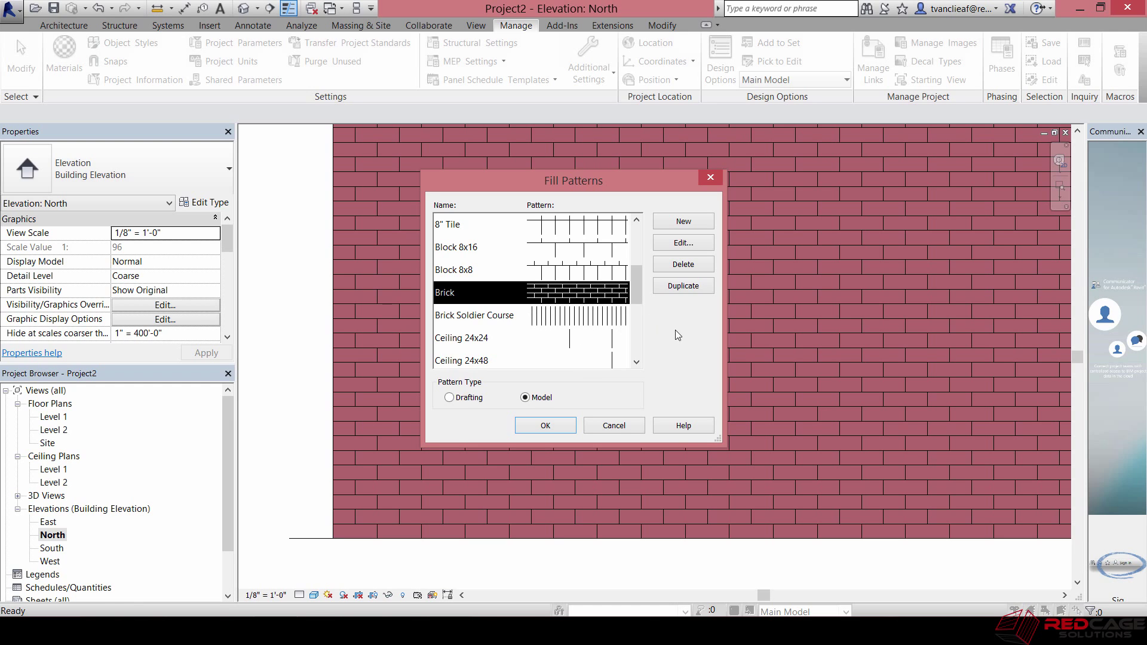
{"action": "left_click", "coordinate": [682, 221]}
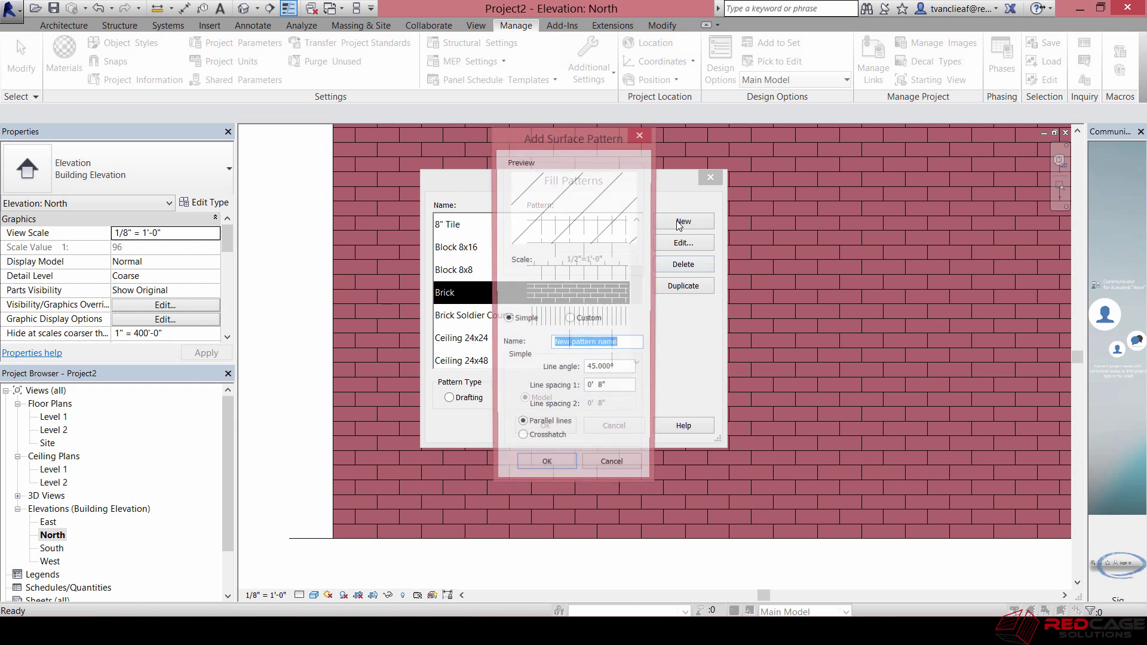
Step: Cancel the dialog and open revit.pat from the Revit 2016 Data folder with Notepad
{"action": "left_click", "coordinate": [571, 319]}
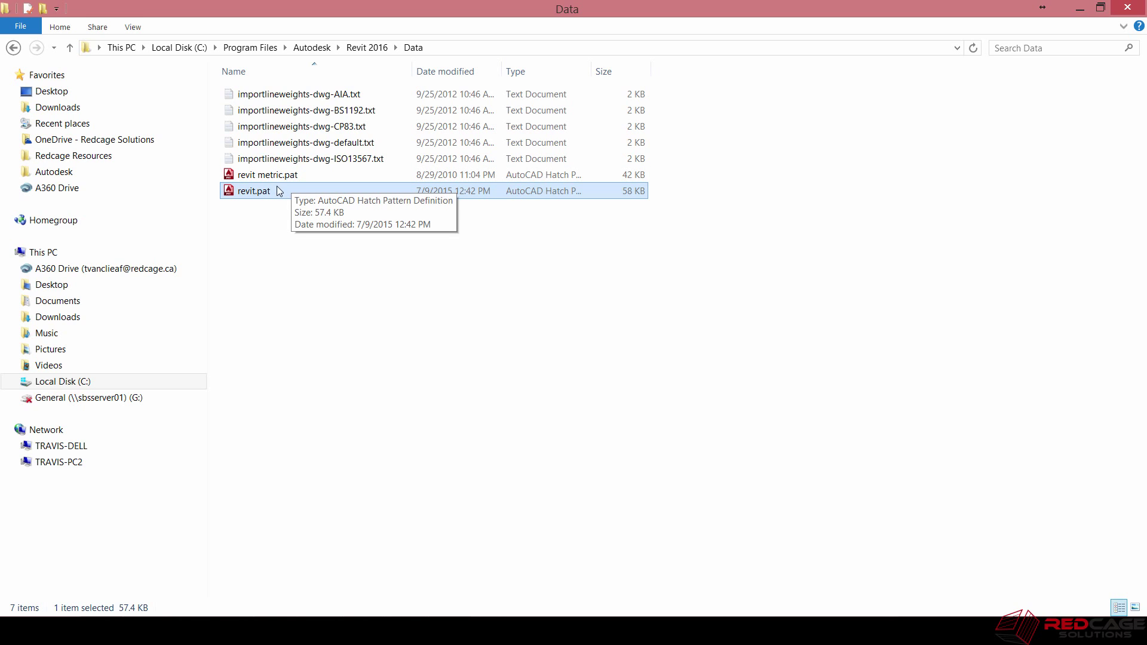
{"action": "right_click", "coordinate": [252, 191]}
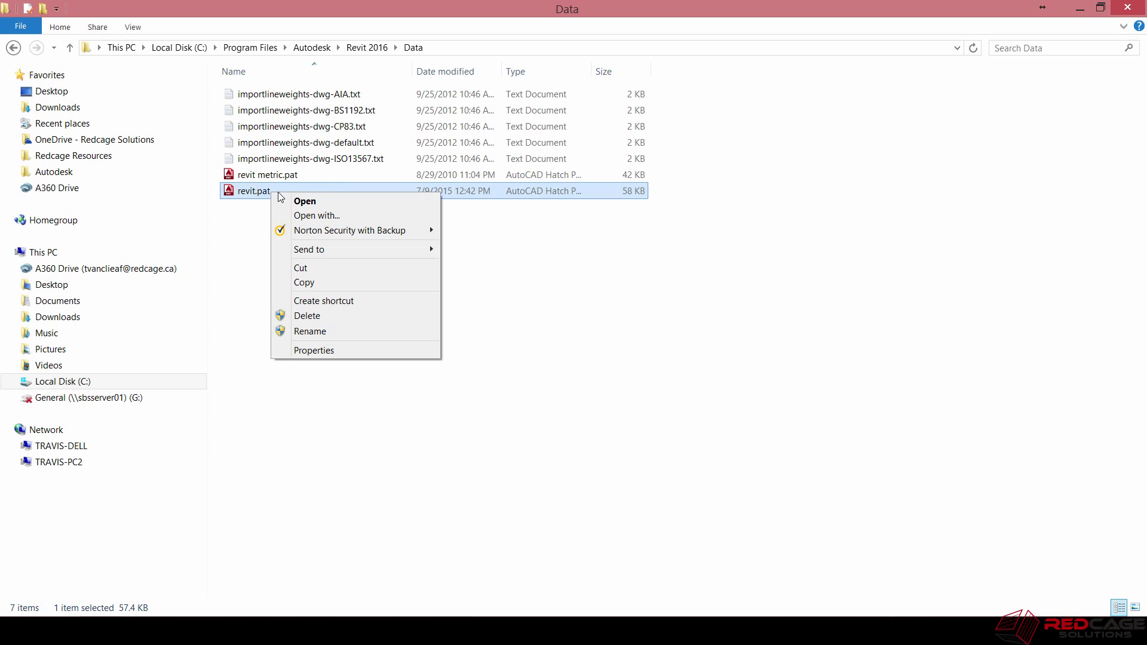
{"action": "left_click", "coordinate": [304, 201]}
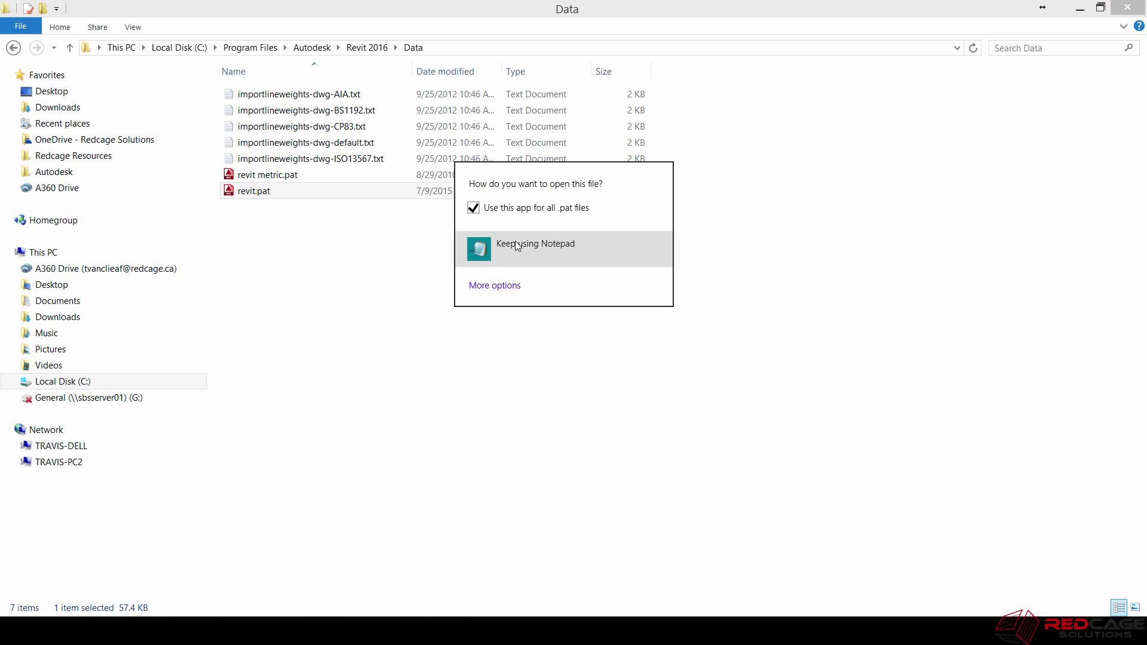
{"action": "left_click", "coordinate": [535, 243]}
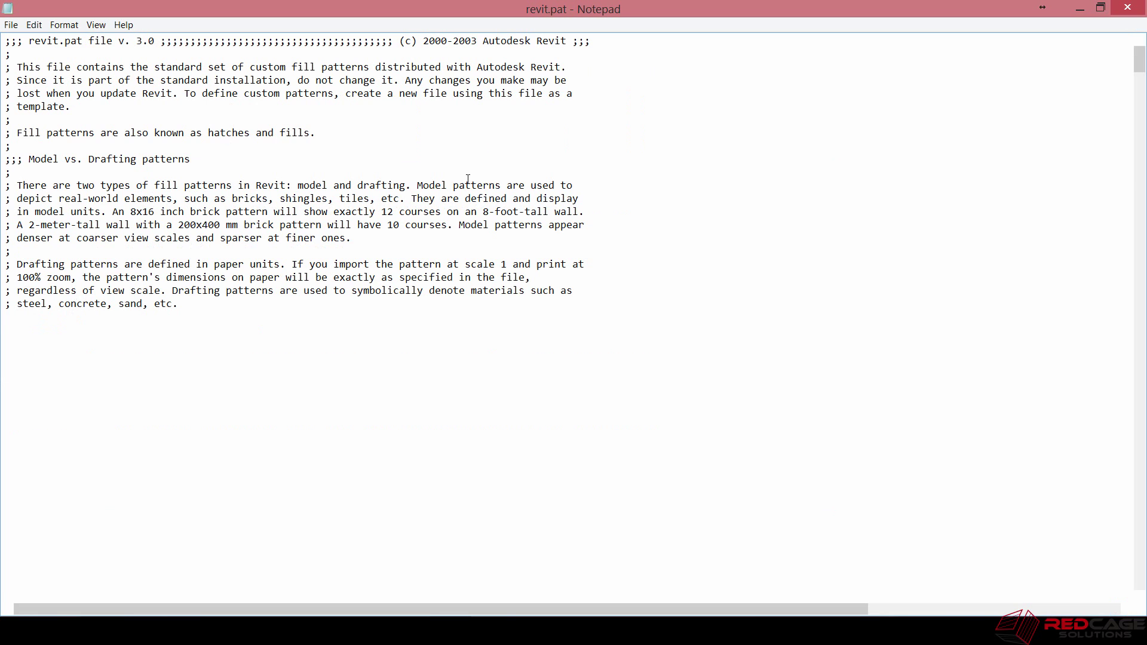
Step: Scroll revit.pat to Block 8x16 and inspect its 90-degree angle and 8 offset values
{"action": "scroll", "scroll_direction": "down", "scroll_amount": 3}
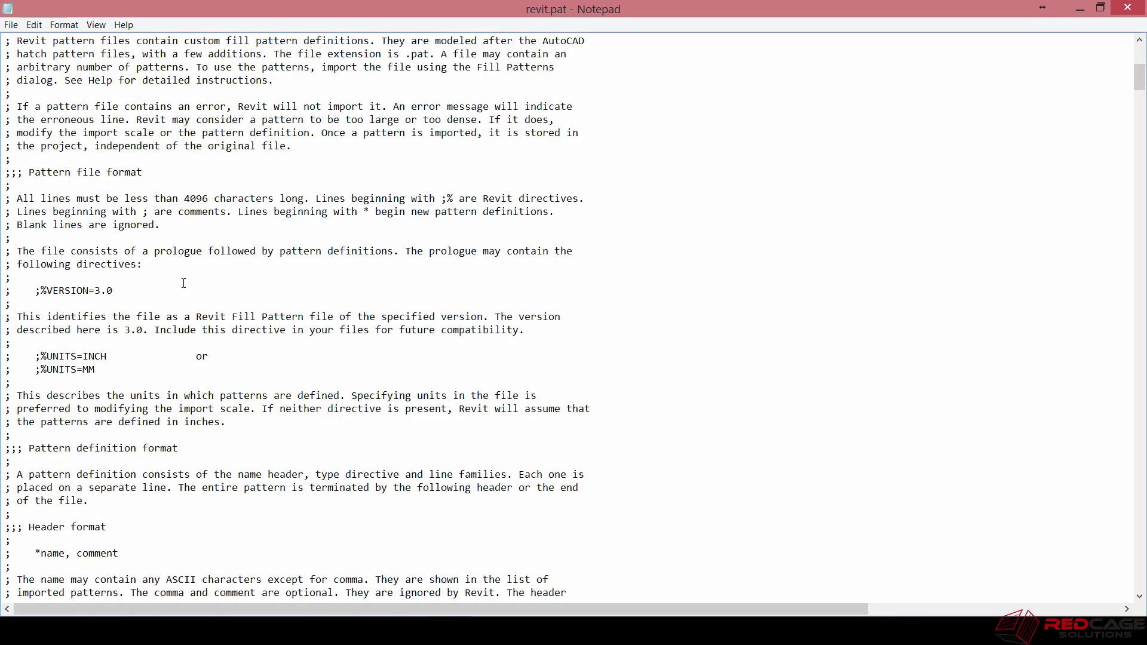
{"action": "scroll", "scroll_direction": "down", "scroll_amount": 3}
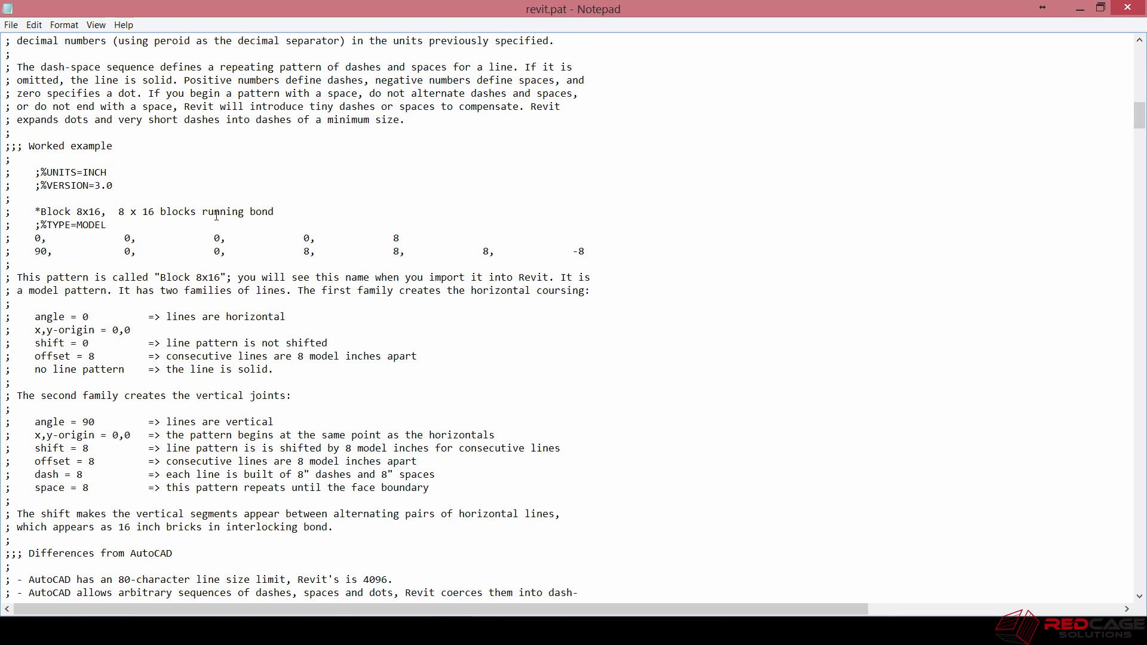
{"action": "scroll", "scroll_direction": "down", "scroll_amount": 3}
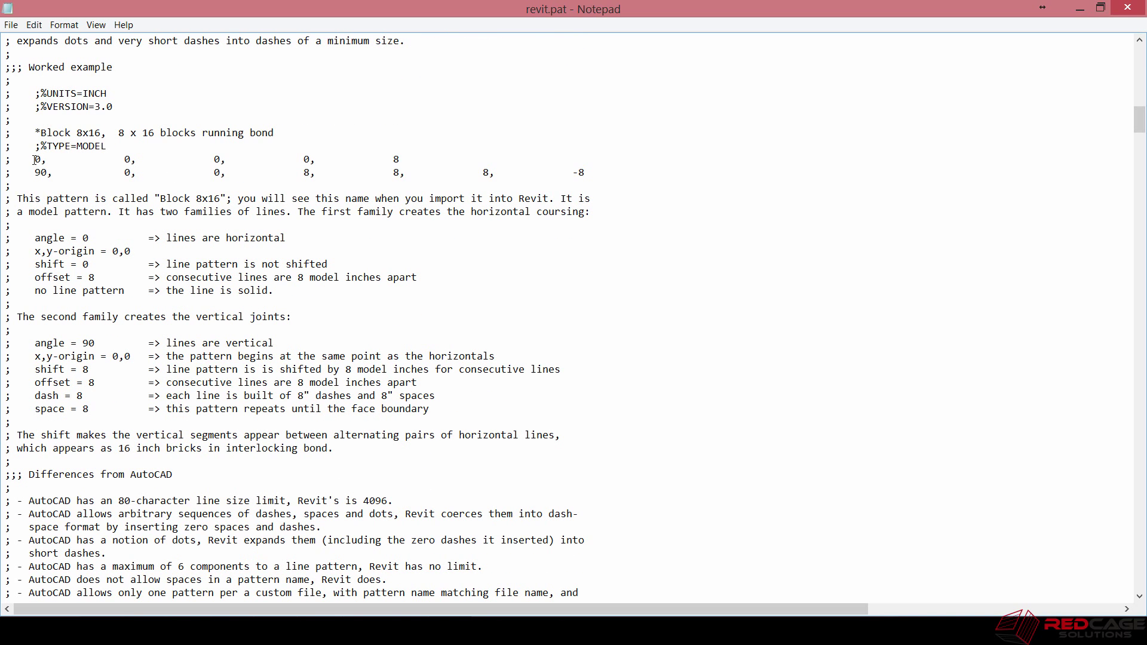
{"action": "double_click", "coordinate": [34, 159]}
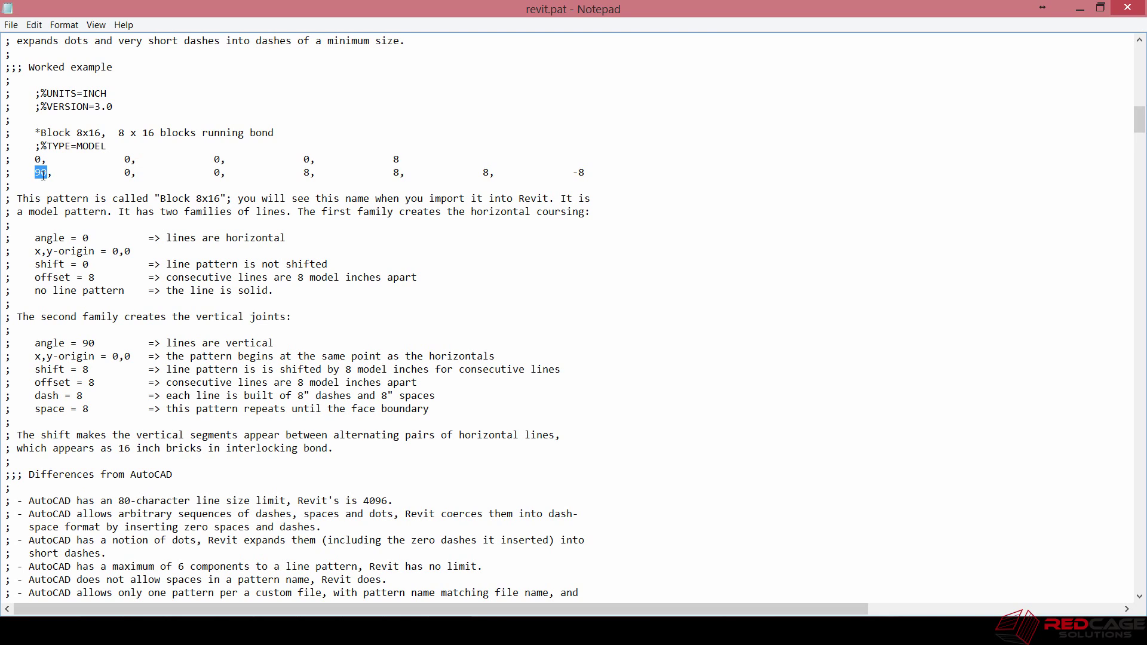
{"action": "mouse_move", "coordinate": [166, 172]}
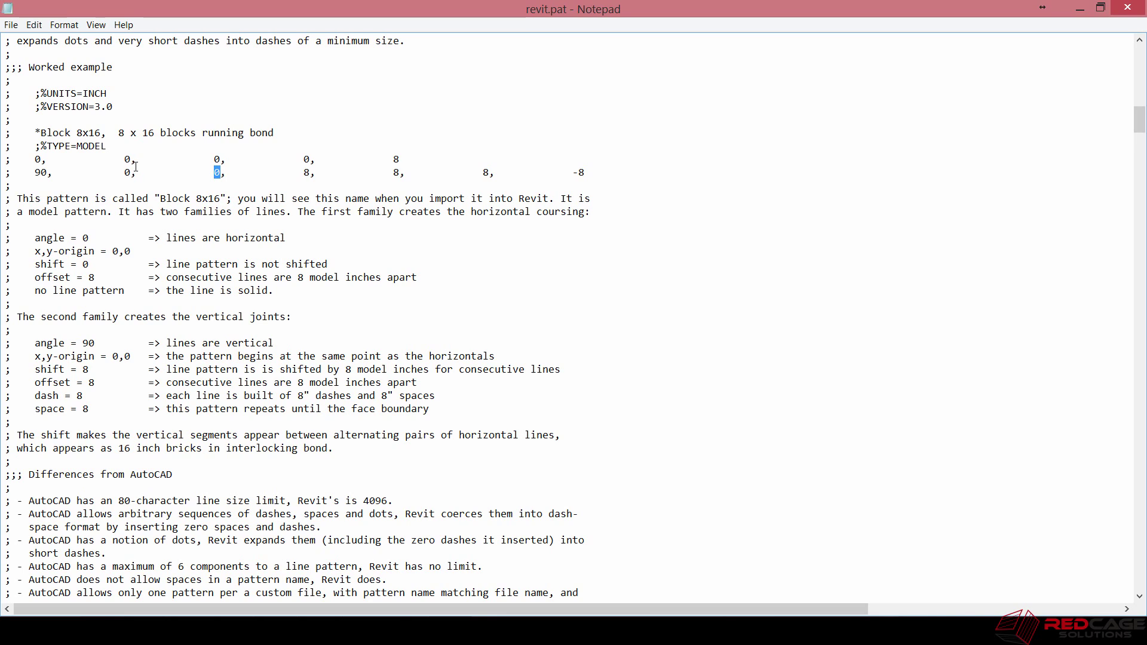
{"action": "mouse_move", "coordinate": [400, 156]}
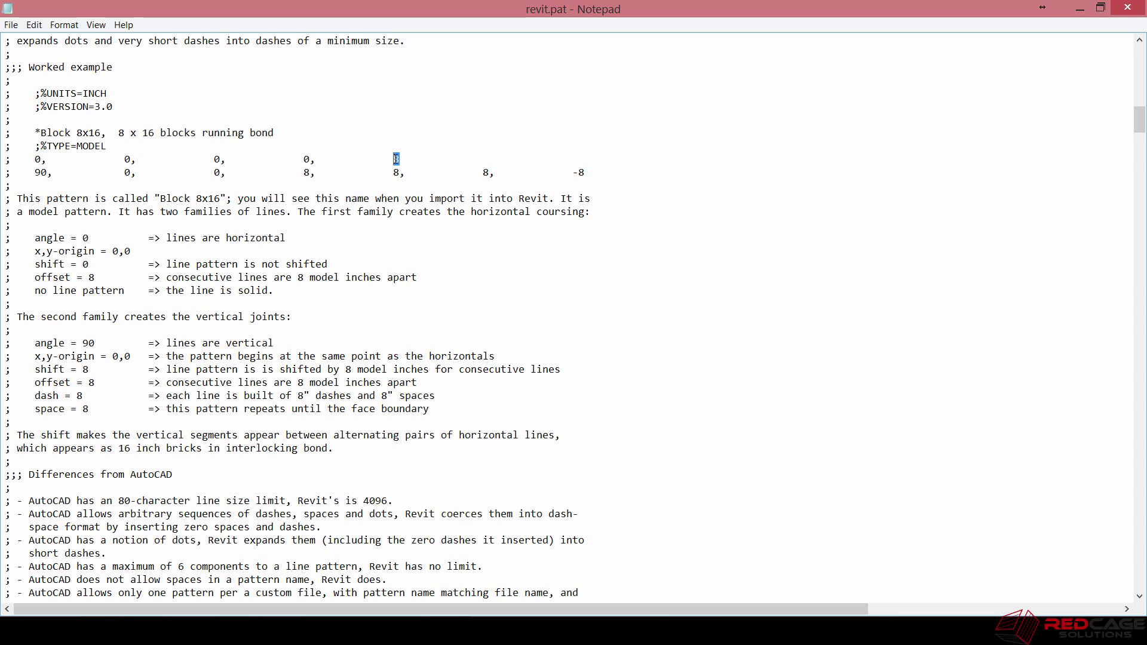
{"action": "mouse_move", "coordinate": [79, 132]}
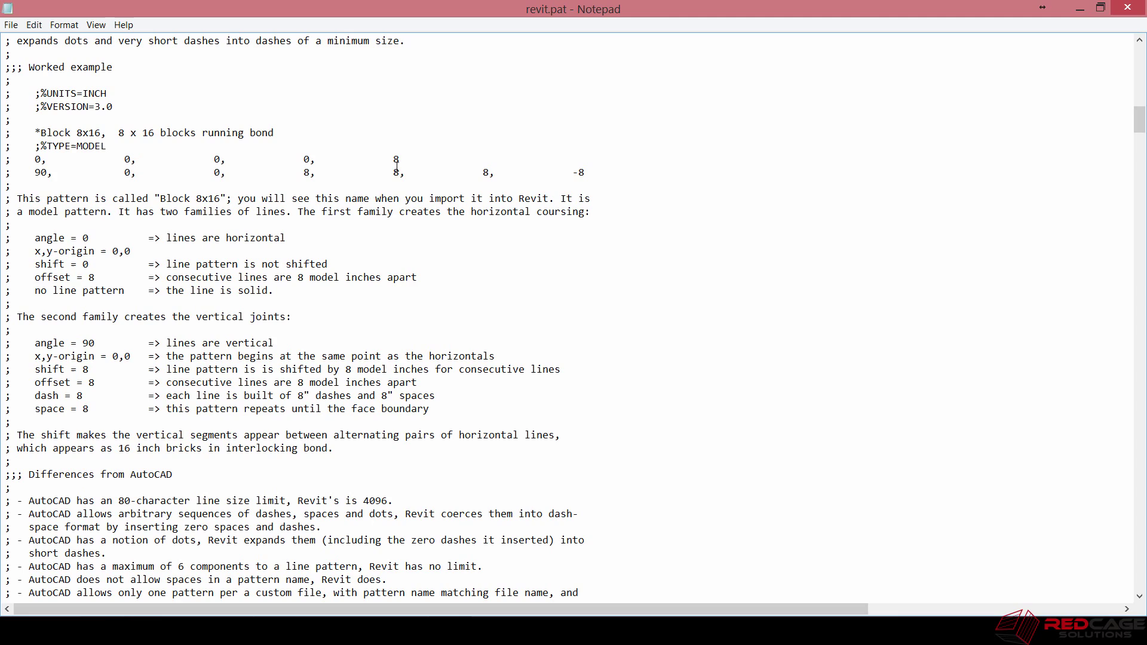
{"action": "double_click", "coordinate": [394, 172]}
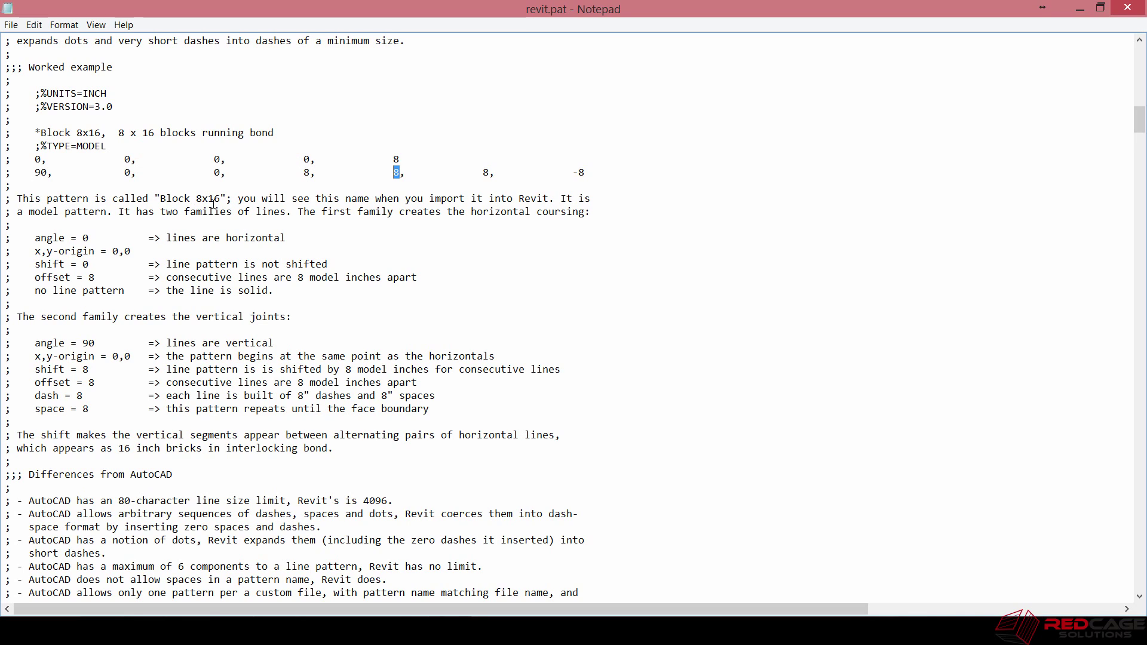
{"action": "mouse_move", "coordinate": [362, 153]}
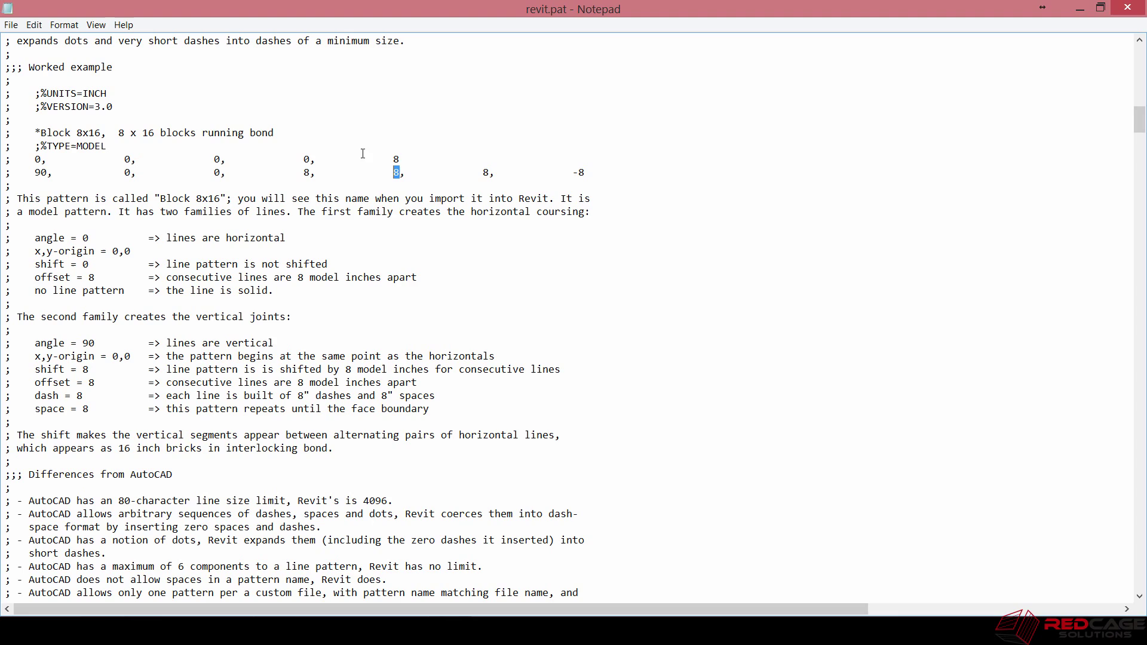
{"action": "mouse_move", "coordinate": [436, 173]}
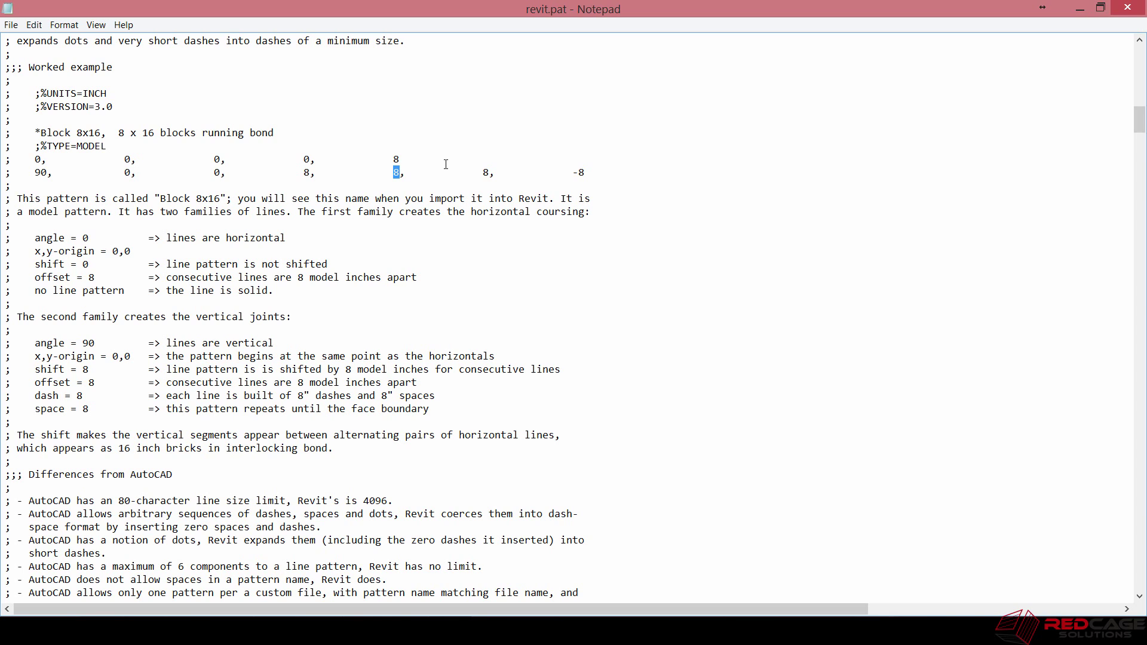
{"action": "mouse_move", "coordinate": [671, 150]}
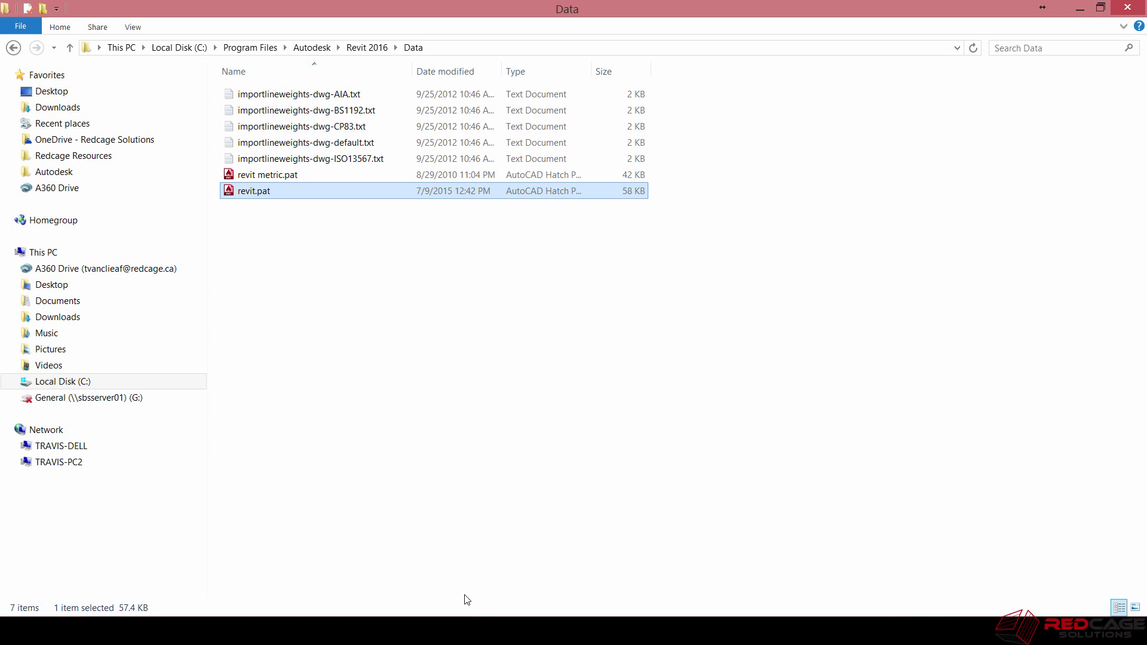
{"action": "double_click", "coordinate": [254, 190]}
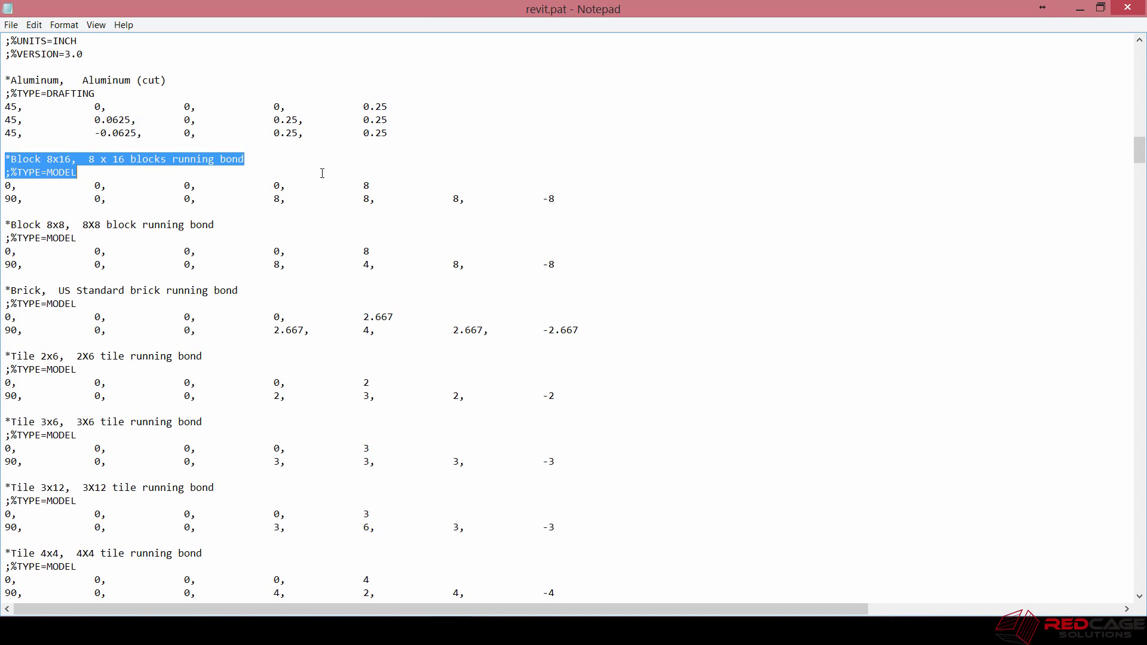
Step: Paste a copy of the Block 8x16 definition and change its 90-degree line's 8 values to 16
{"action": "left_click_drag", "start_coordinate": [355, 150], "coordinate": [554, 199]}
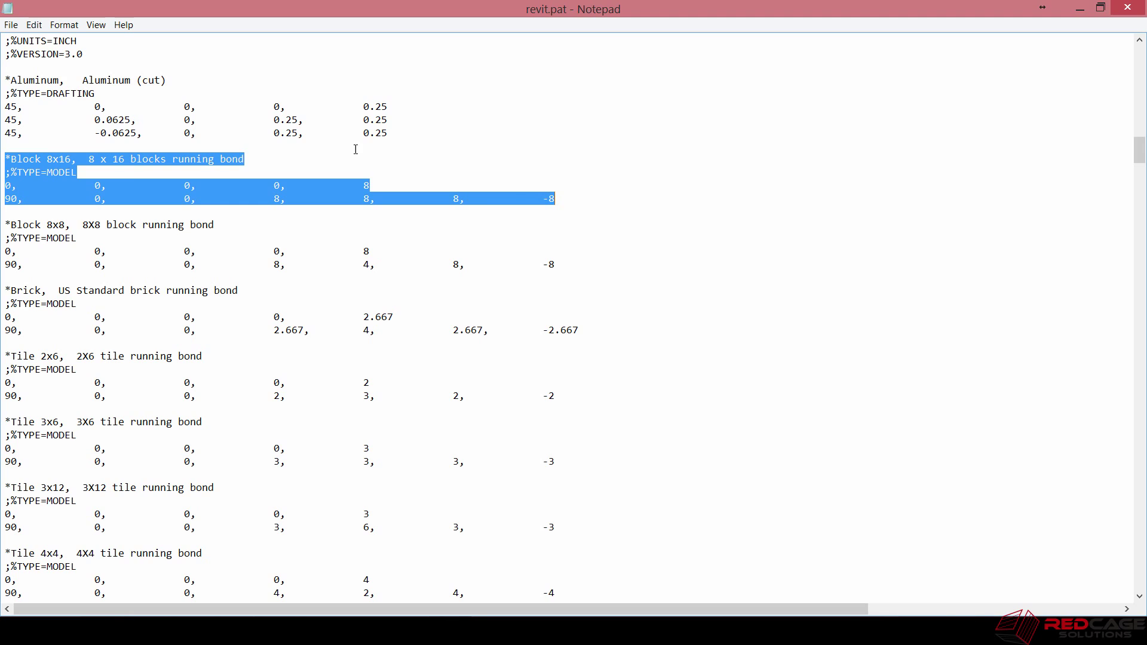
{"action": "mouse_move", "coordinate": [601, 176]}
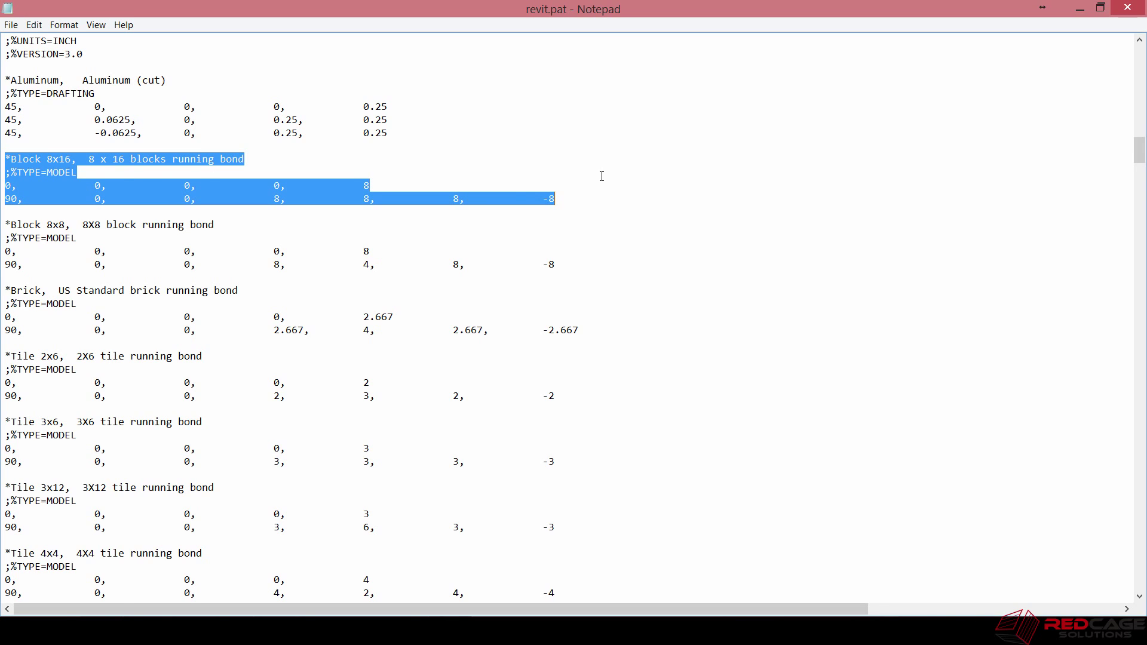
{"action": "left_click", "coordinate": [574, 200]}
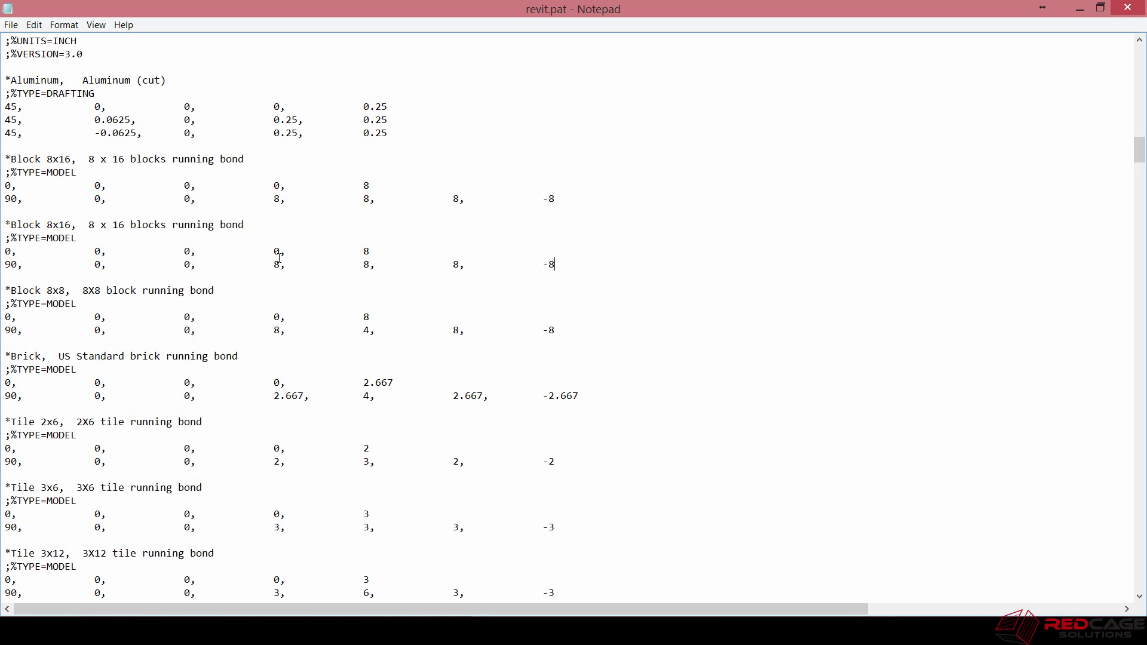
{"action": "mouse_move", "coordinate": [336, 277]}
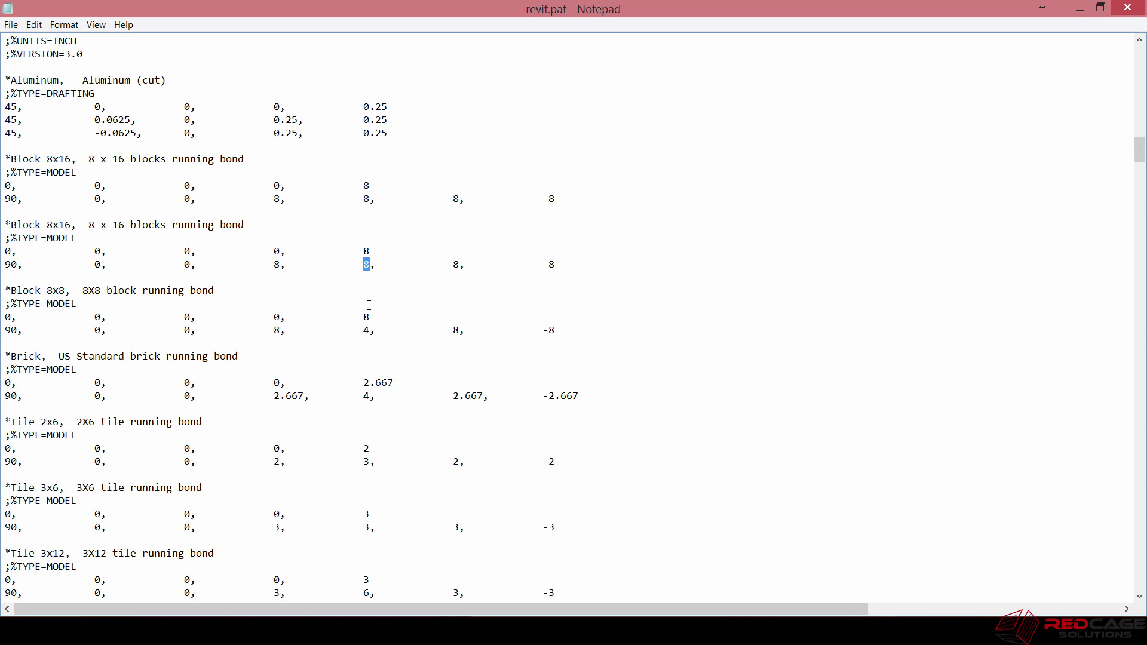
{"action": "type", "text": "16"}
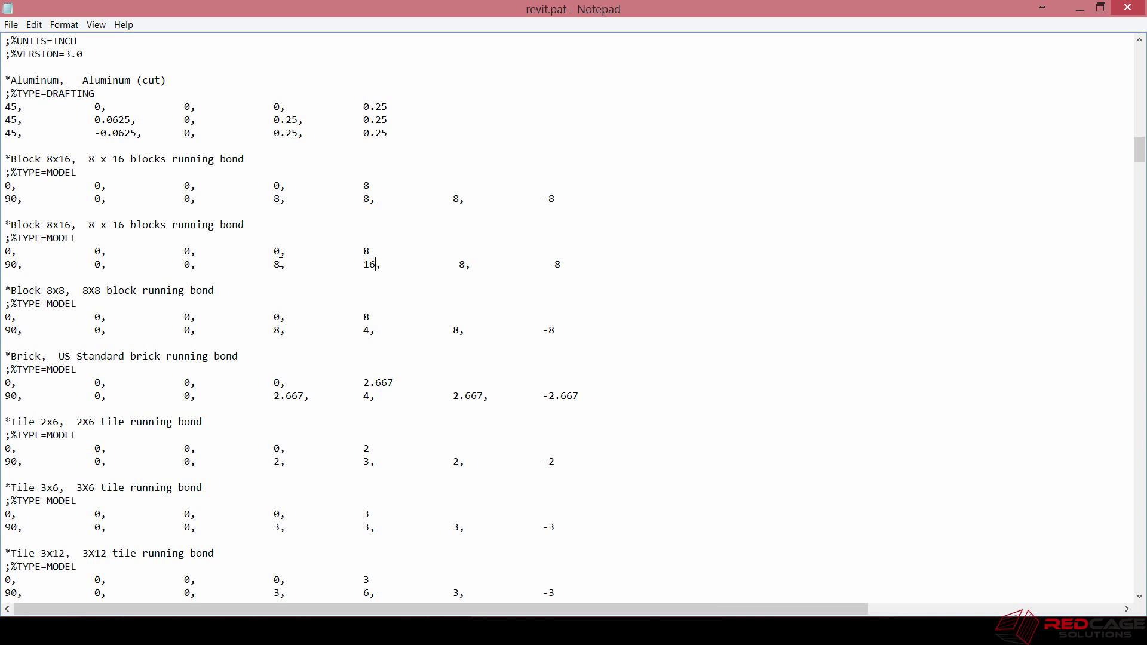
{"action": "double_click", "coordinate": [276, 264]}
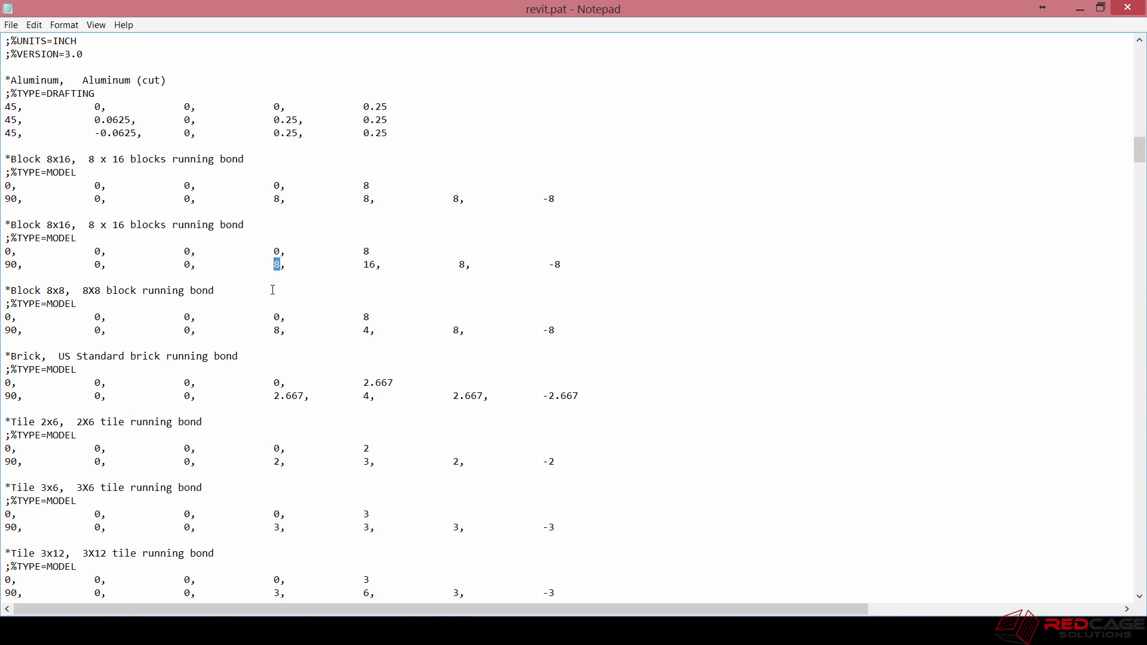
{"action": "type", "text": "16"}
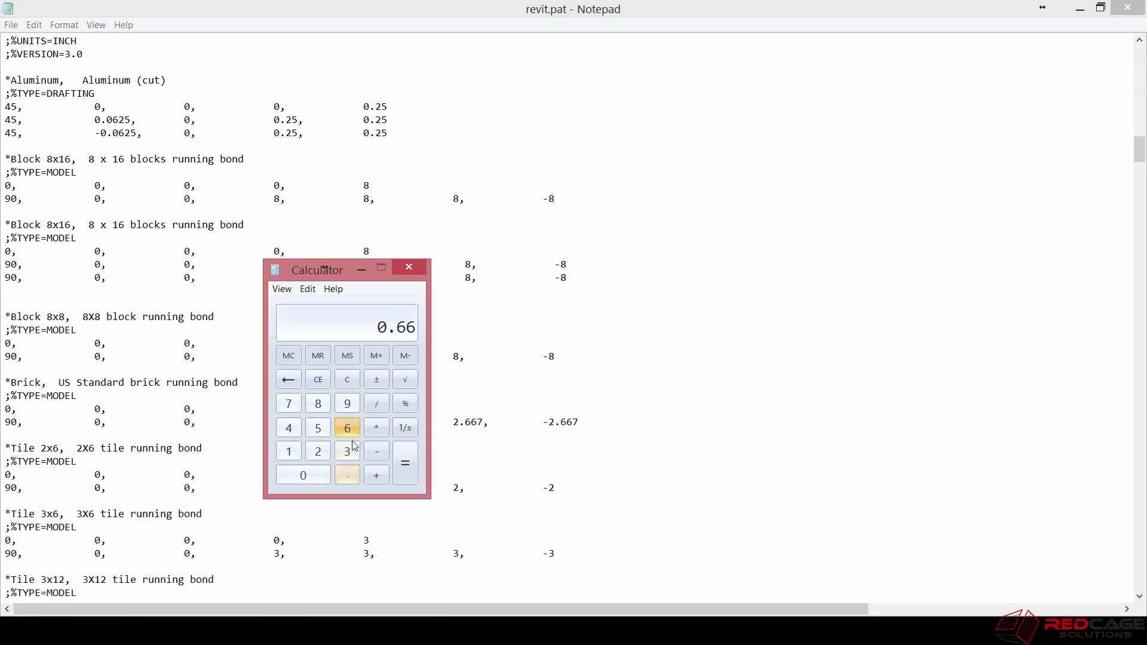
Step: Multiply 0.66 by 16 in Calculator to get the stagger offset
{"action": "left_click", "coordinate": [287, 450]}
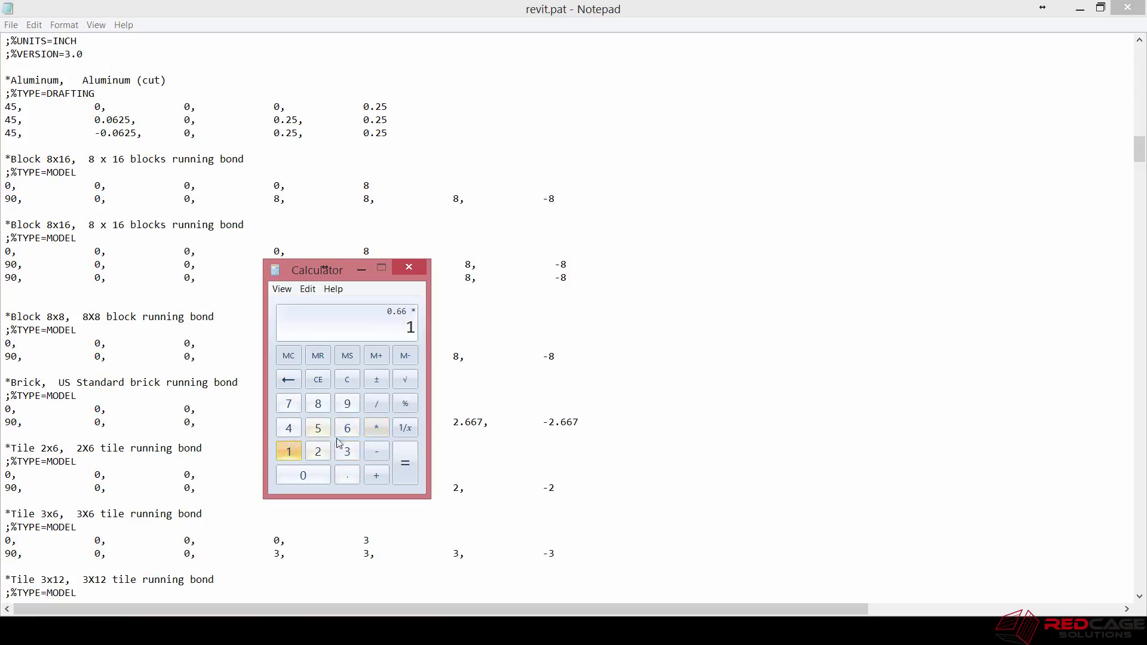
{"action": "left_click", "coordinate": [405, 462]}
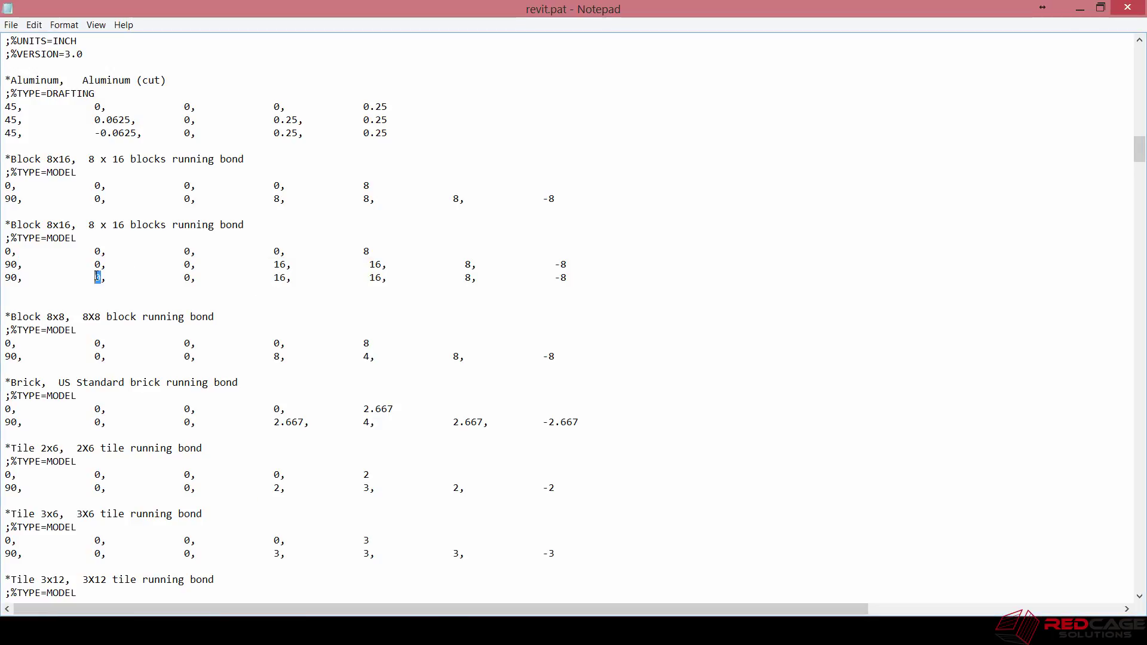
Step: Change the second 90-degree line's origin from 0, 0 to 10.56, 16
{"action": "type", "text": "10.56"}
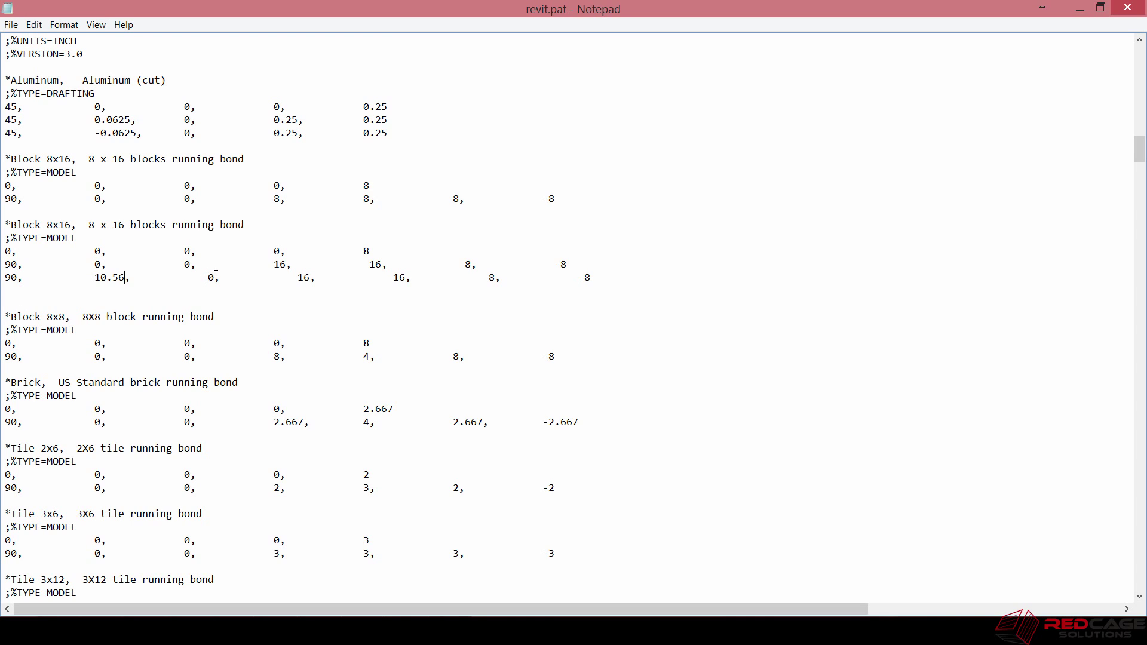
{"action": "double_click", "coordinate": [211, 277]}
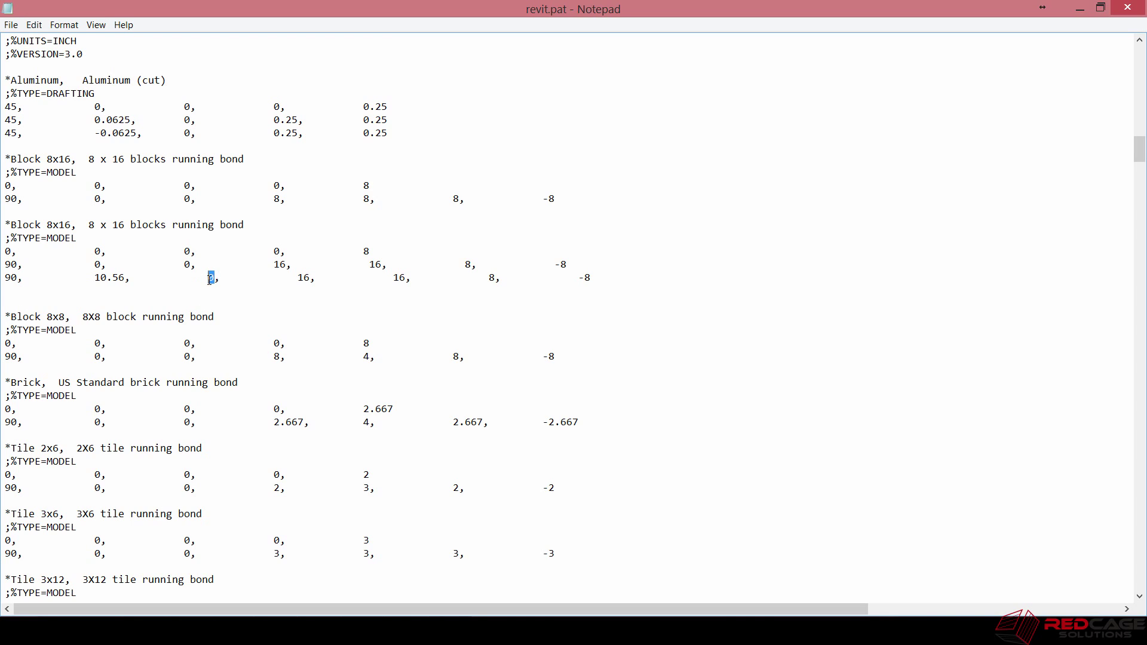
{"action": "type", "text": "16"}
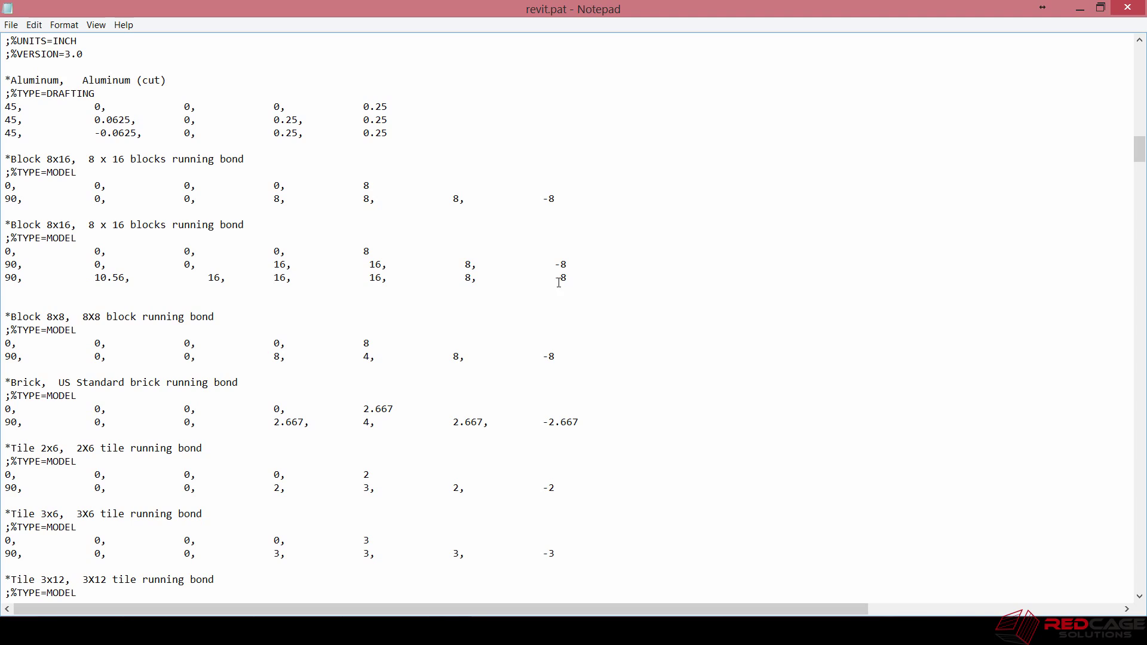
{"action": "mouse_move", "coordinate": [408, 289]}
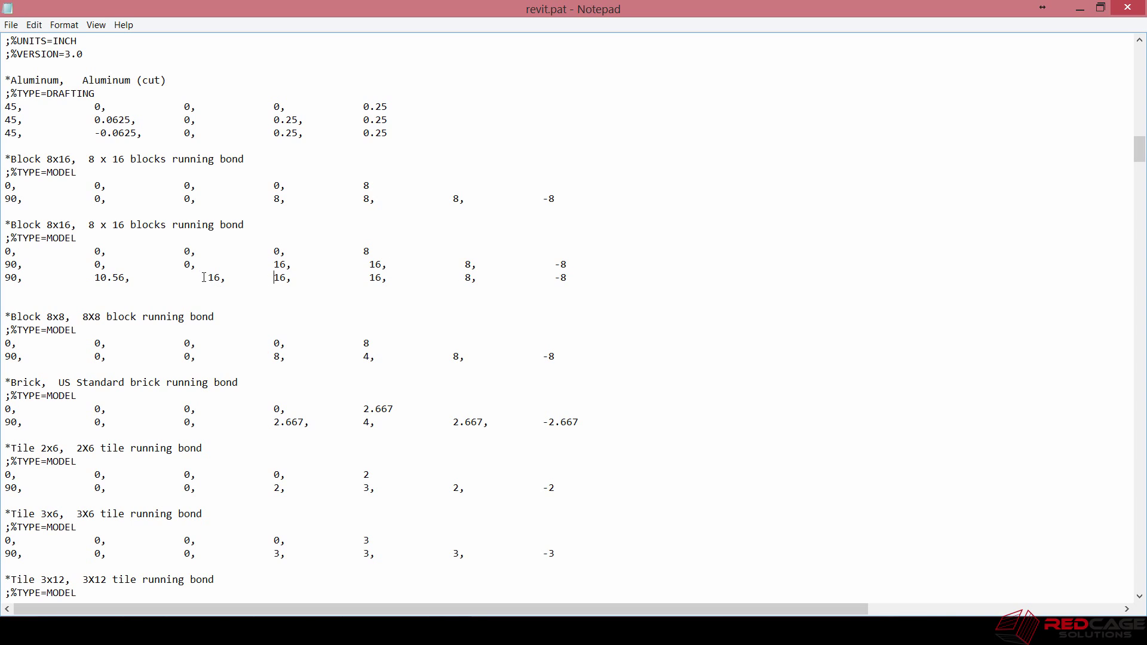
{"action": "mouse_move", "coordinate": [207, 277]}
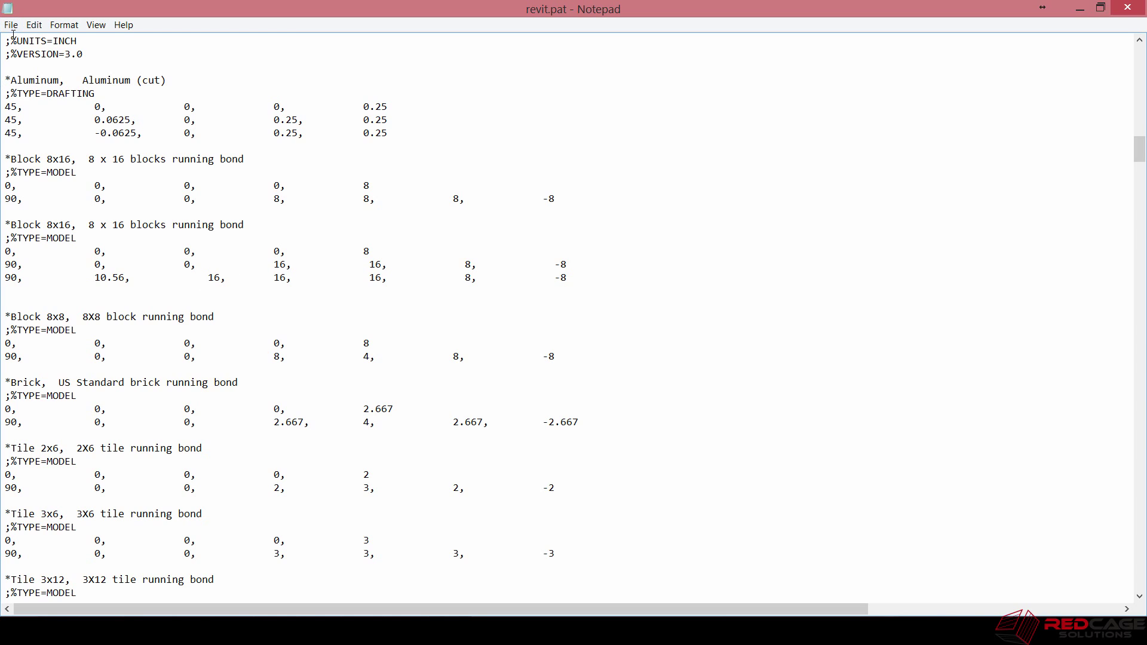
{"action": "left_click", "coordinate": [10, 24]}
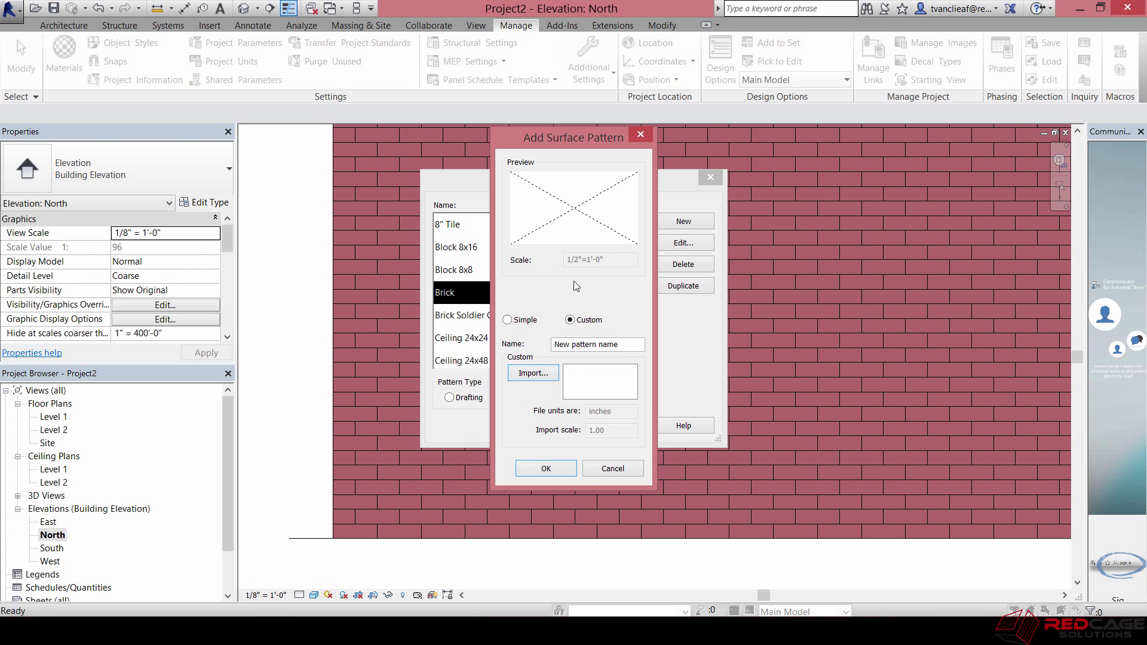
{"action": "left_click", "coordinate": [596, 344]}
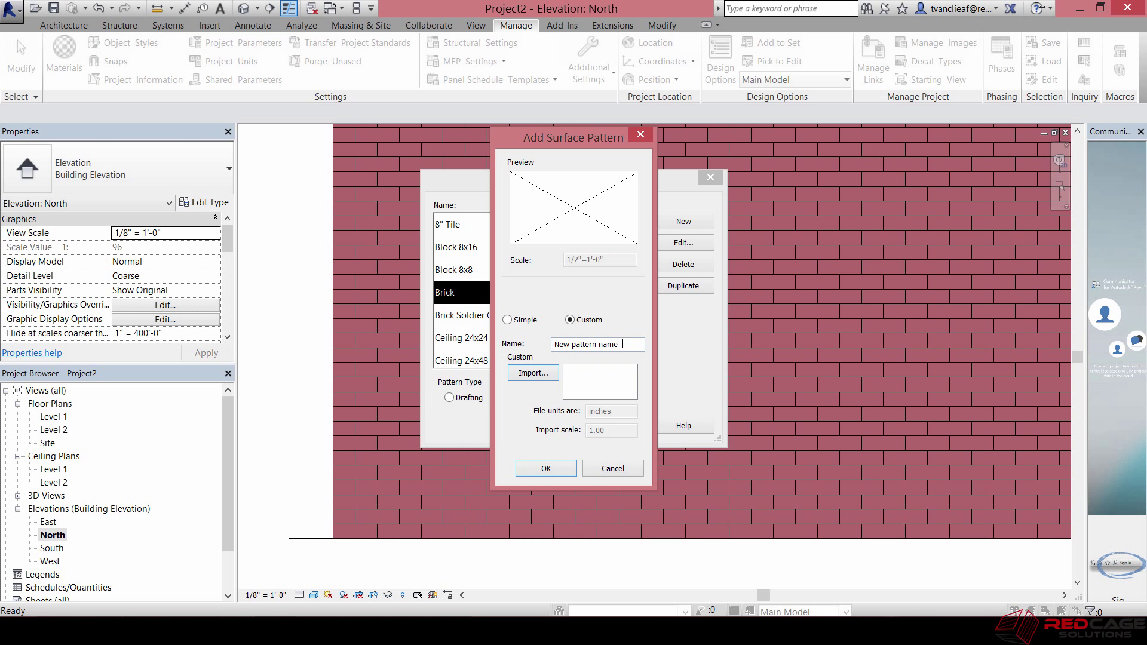
{"action": "left_click", "coordinate": [596, 344]}
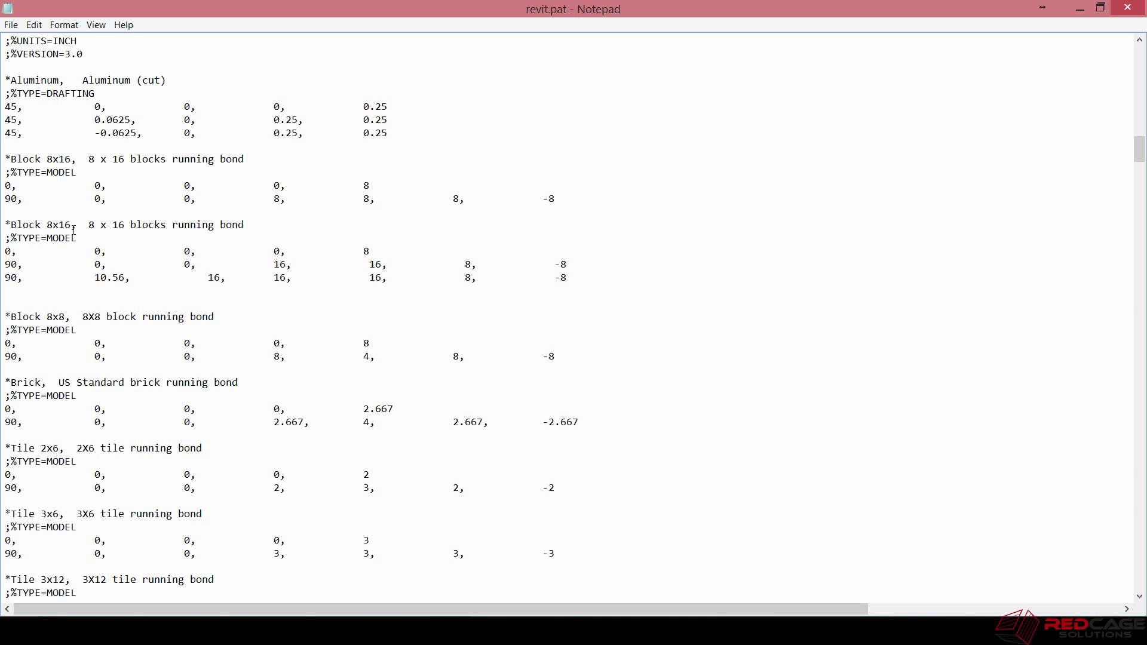
Step: Add '1/3 Staggered' to the copied pattern's name and replace 'running' with '1/3' in its description
{"action": "double_click", "coordinate": [36, 225]}
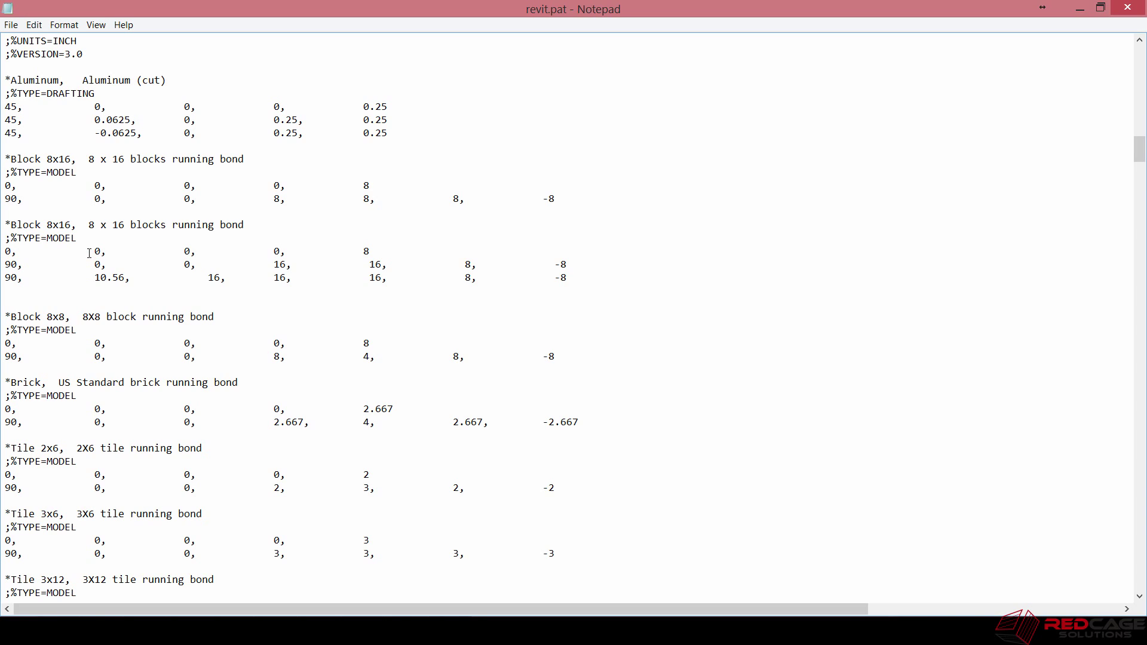
{"action": "type", "text": "1/3"}
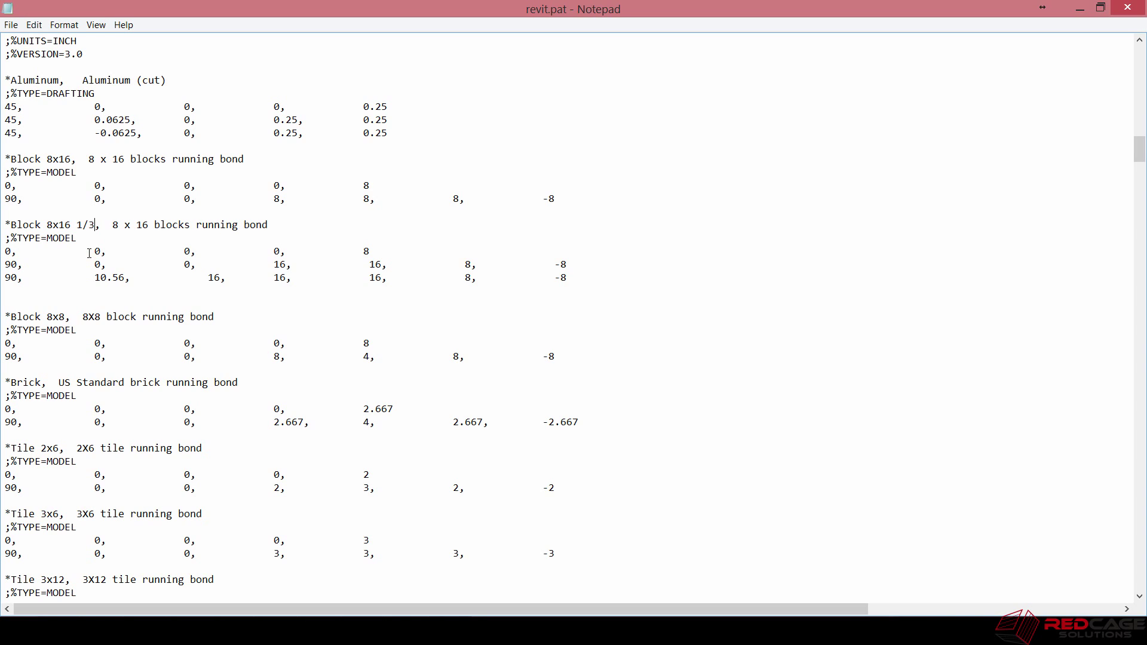
{"action": "type", "text": "Staggered"}
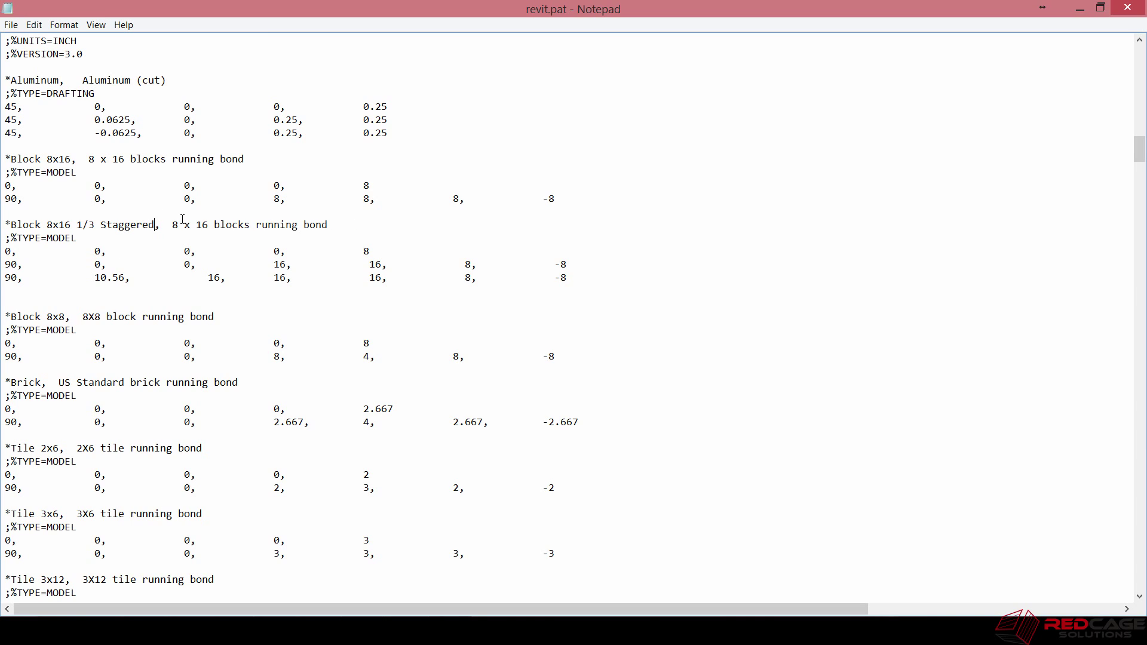
{"action": "left_click_drag", "start_coordinate": [261, 224], "coordinate": [328, 225]}
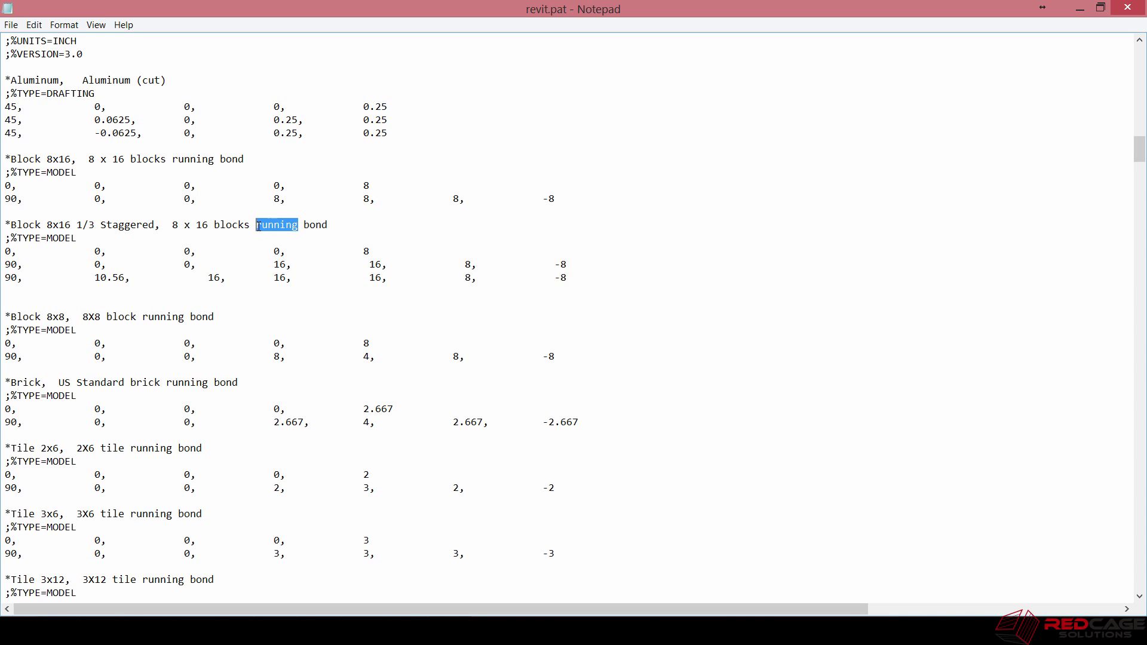
{"action": "type", "text": "1/3"}
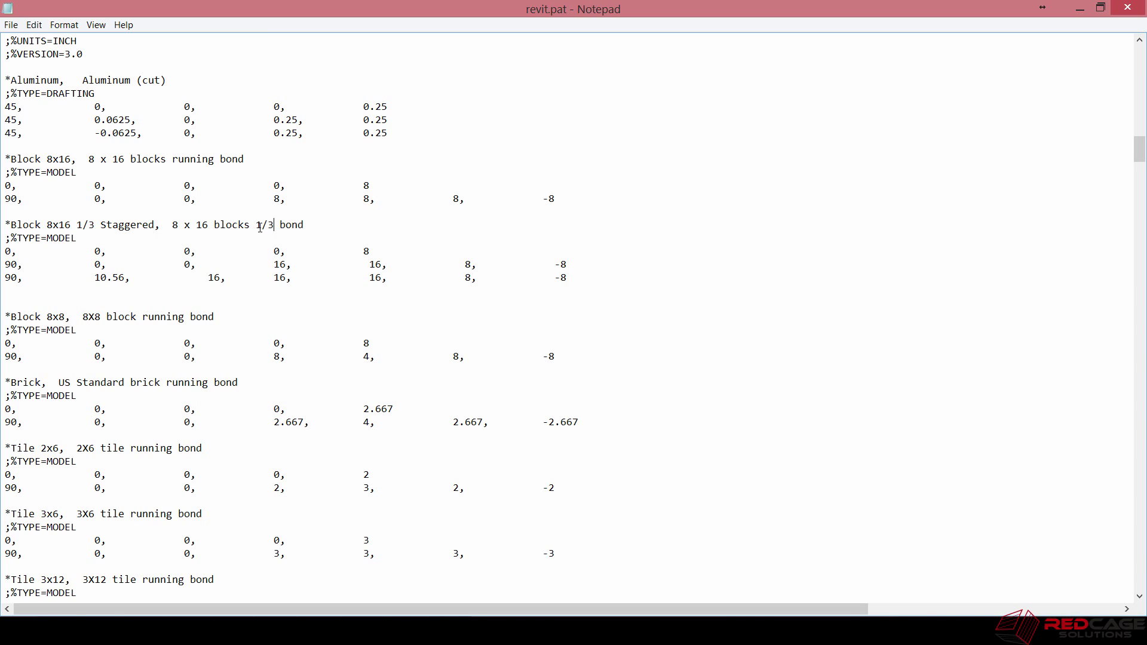
{"action": "mouse_move", "coordinate": [244, 264]}
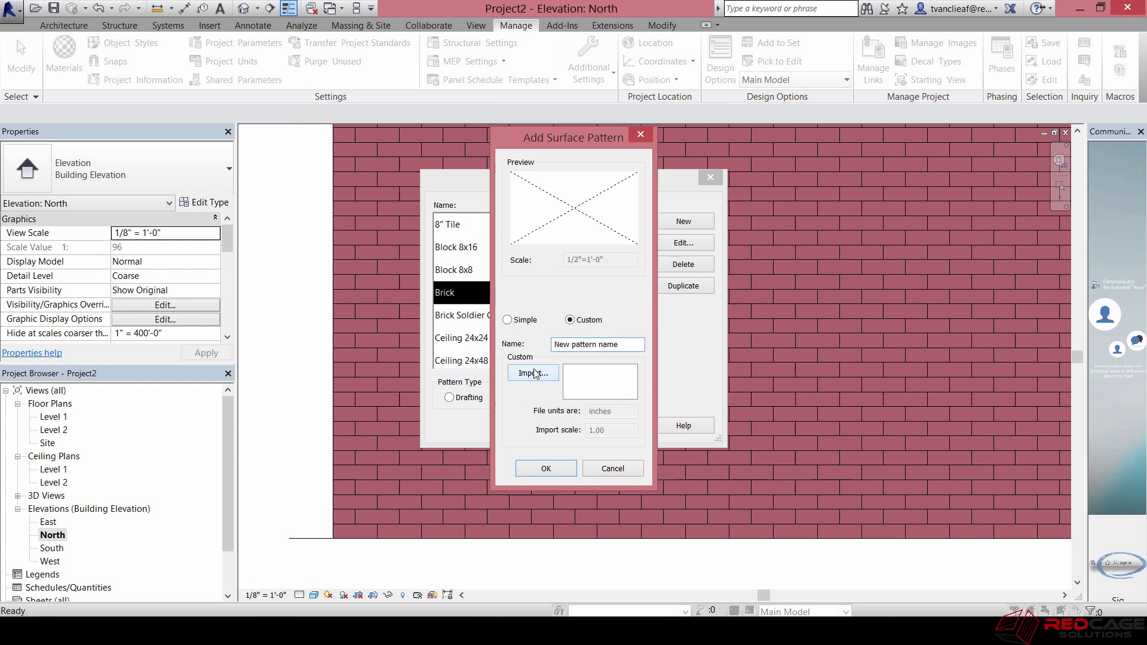
Step: Import revit.pat into Add Surface Pattern and select Block 8x16 1/3 Staggered
{"action": "left_click", "coordinate": [532, 372]}
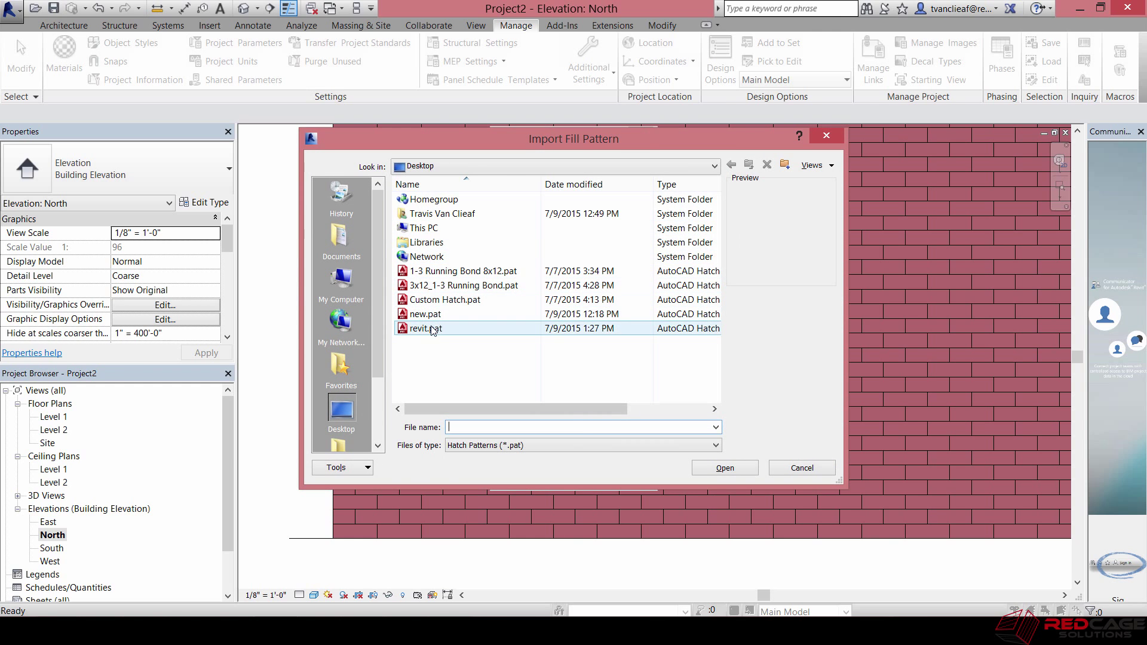
{"action": "left_click", "coordinate": [427, 328]}
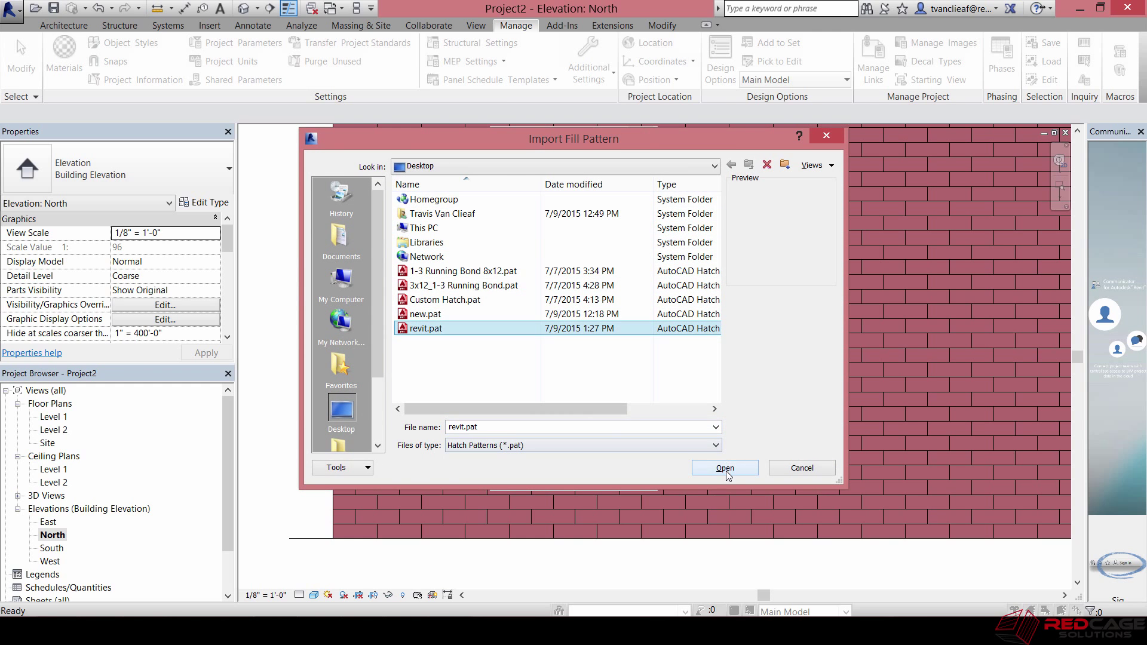
{"action": "left_click", "coordinate": [723, 467]}
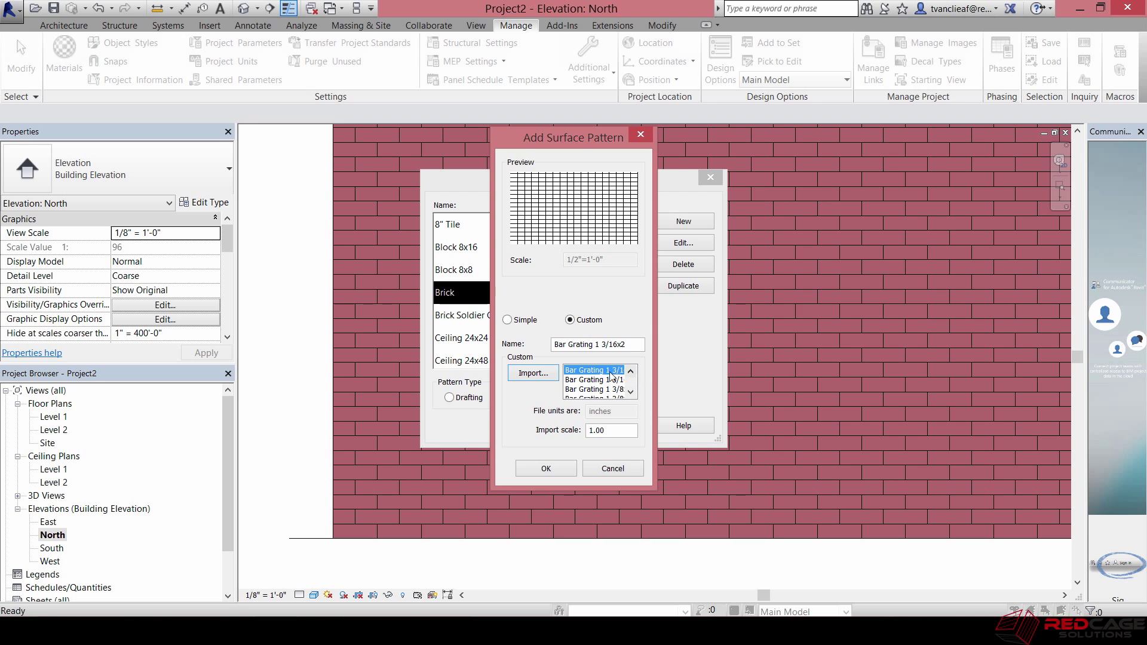
{"action": "left_click", "coordinate": [630, 394]}
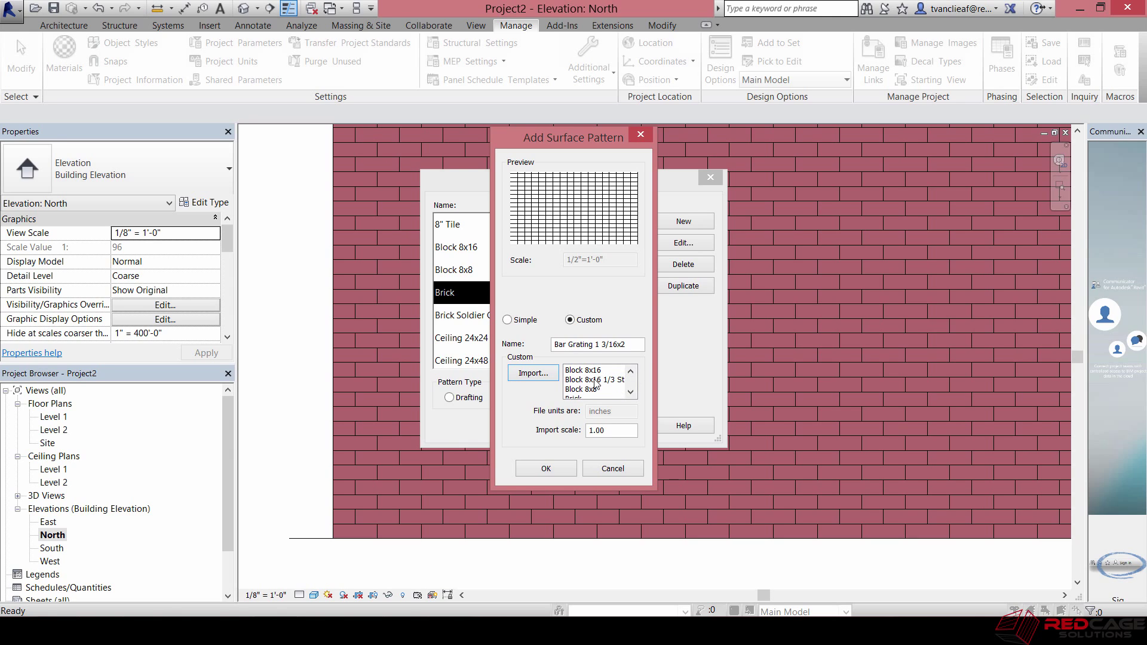
{"action": "left_click", "coordinate": [593, 379]}
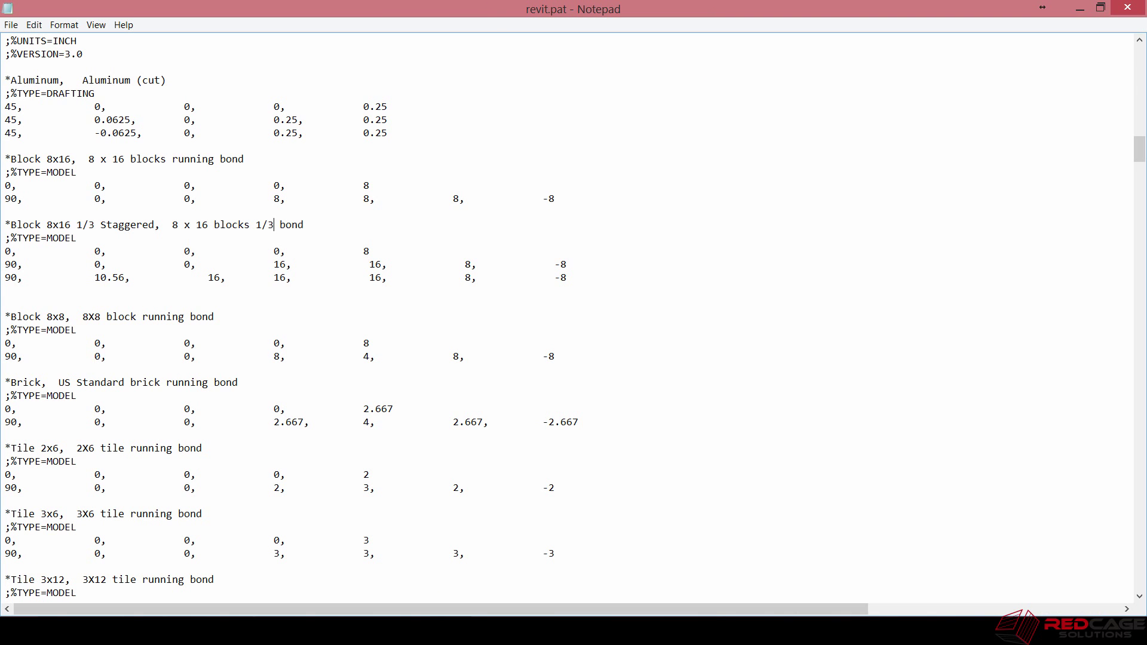
Step: Re-check the second 90-degree line's origin value in the staggered definition
{"action": "double_click", "coordinate": [213, 277]}
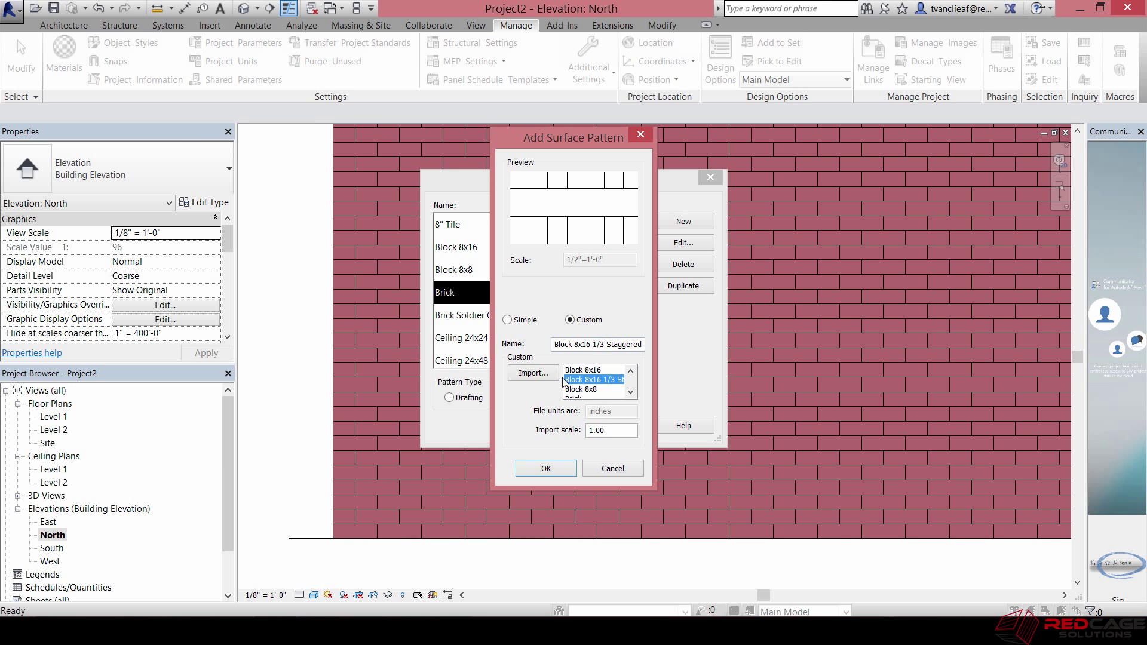
Step: Load Block 8x16 1/3 Staggered from revit.pat and confirm both the pattern and Fill Patterns dialogs
{"action": "left_click", "coordinate": [532, 373]}
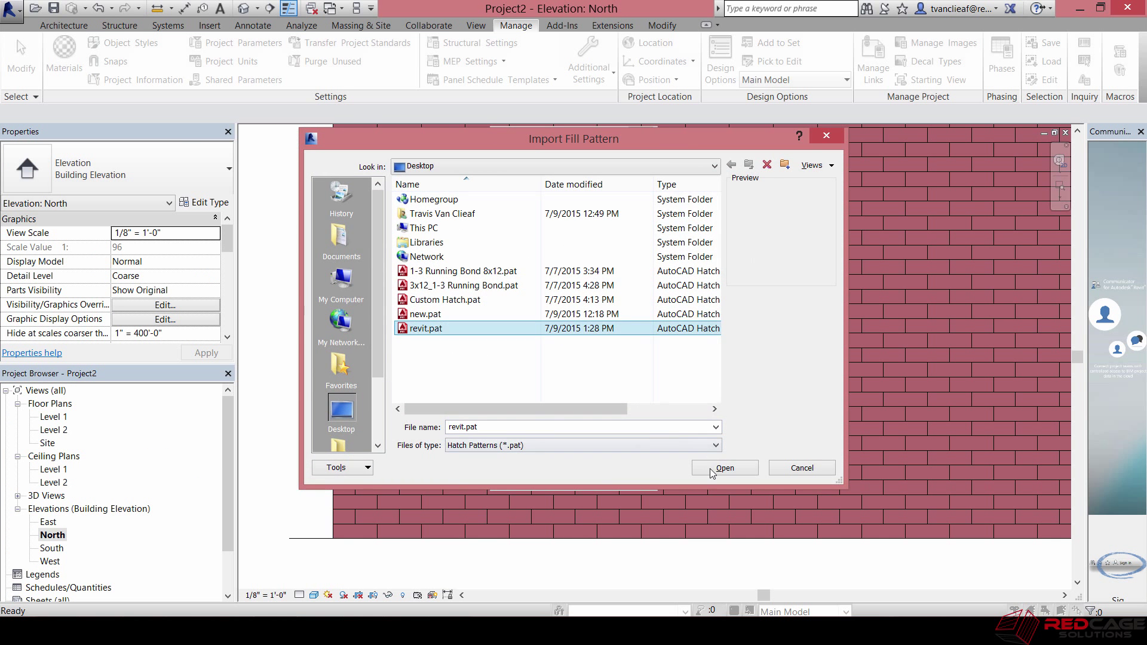
{"action": "left_click", "coordinate": [723, 467]}
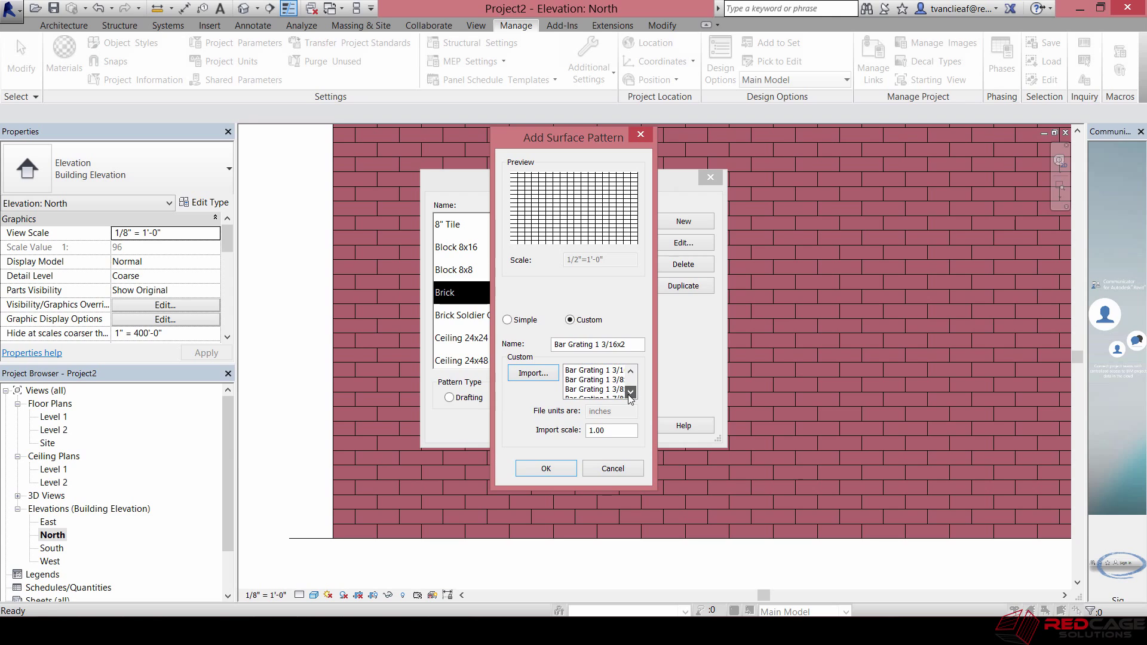
{"action": "left_click", "coordinate": [593, 380]}
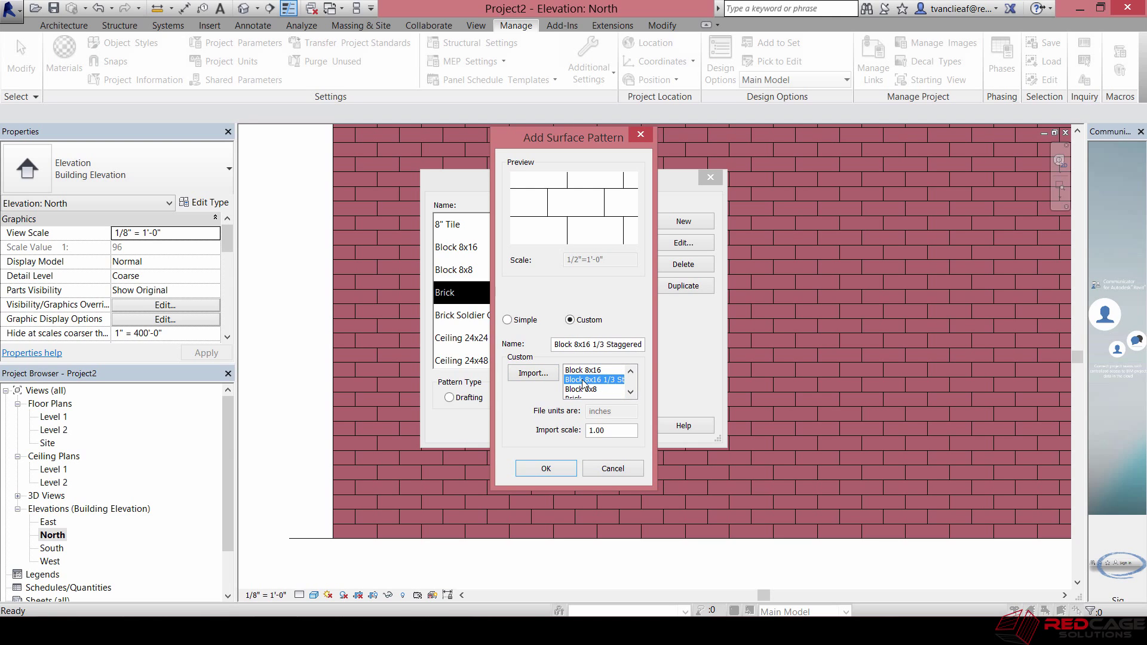
{"action": "mouse_move", "coordinate": [585, 388]}
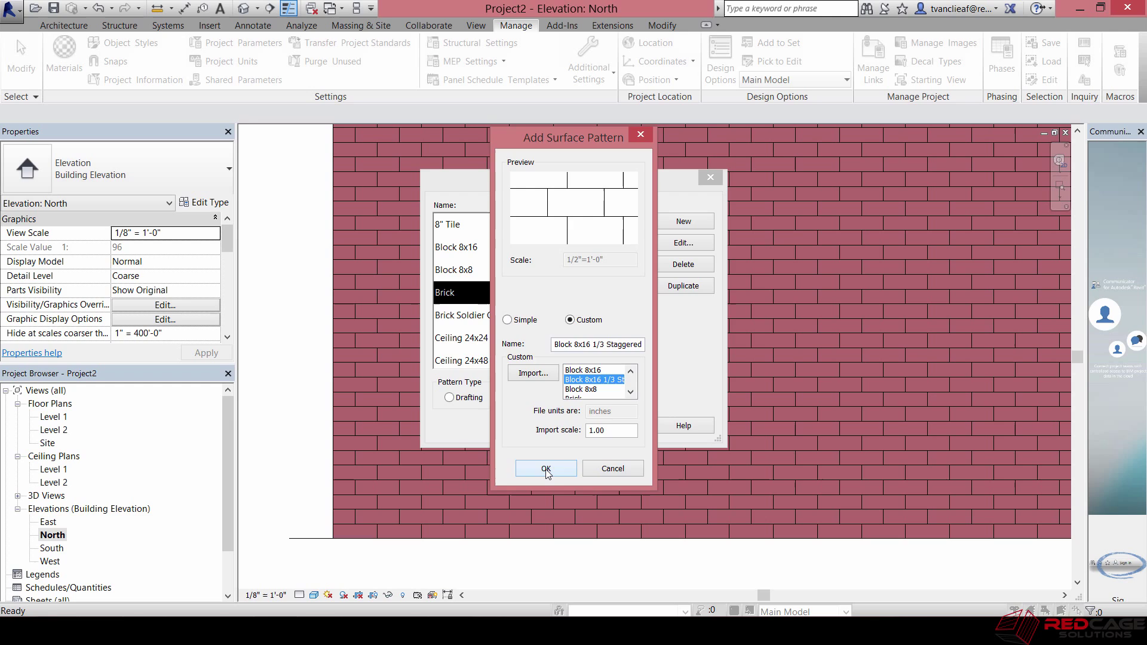
{"action": "left_click", "coordinate": [544, 468]}
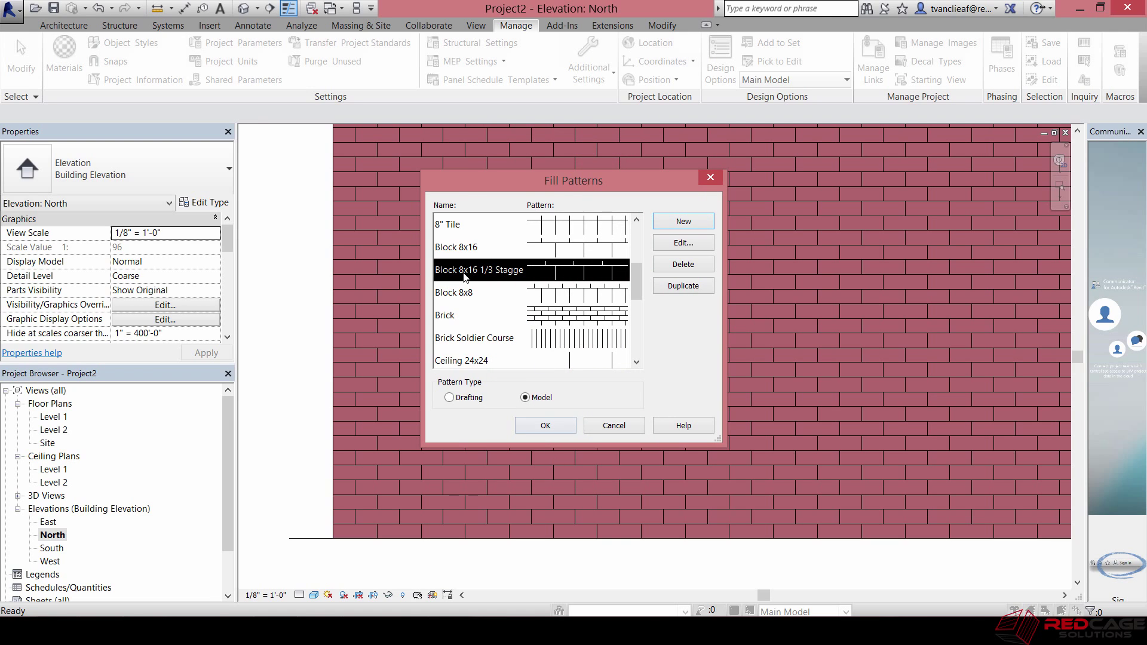
{"action": "mouse_move", "coordinate": [667, 388]}
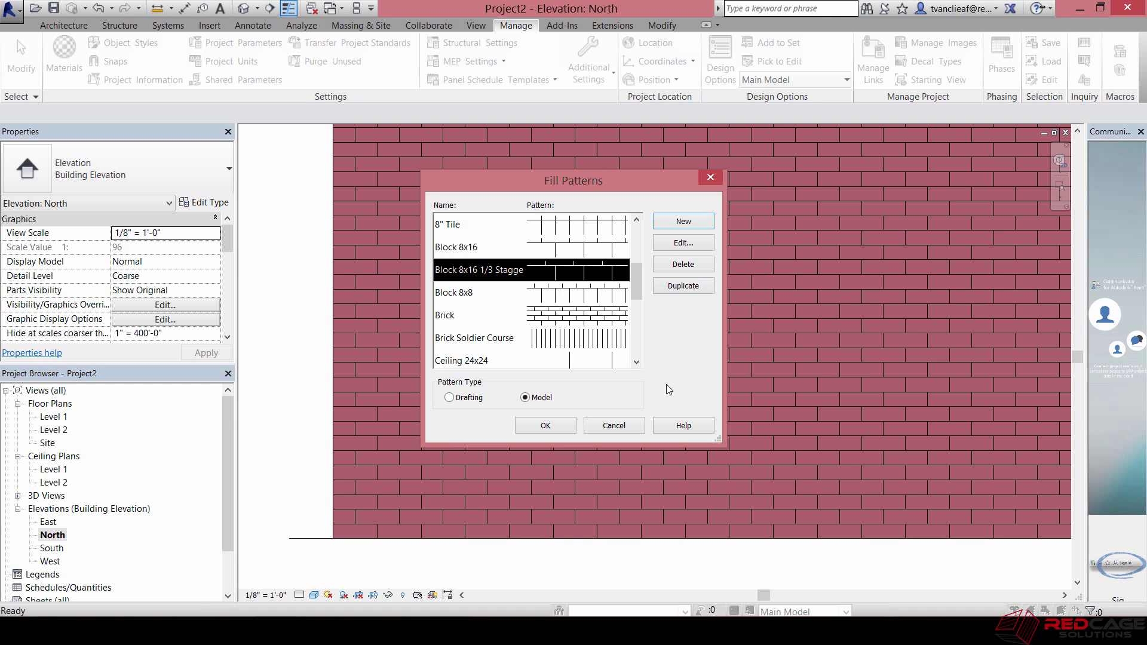
{"action": "left_click", "coordinate": [544, 425]}
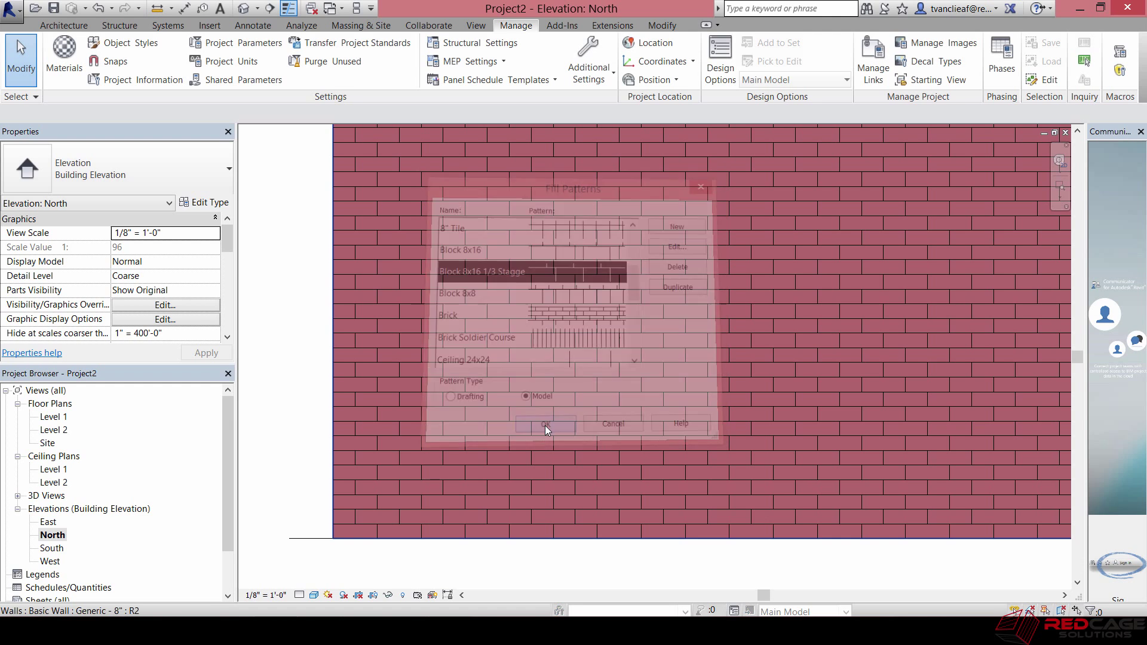
Step: Give the wall's Brick, Common material the Block 8x16 1/3 Staggered surface pattern
{"action": "left_click", "coordinate": [544, 424]}
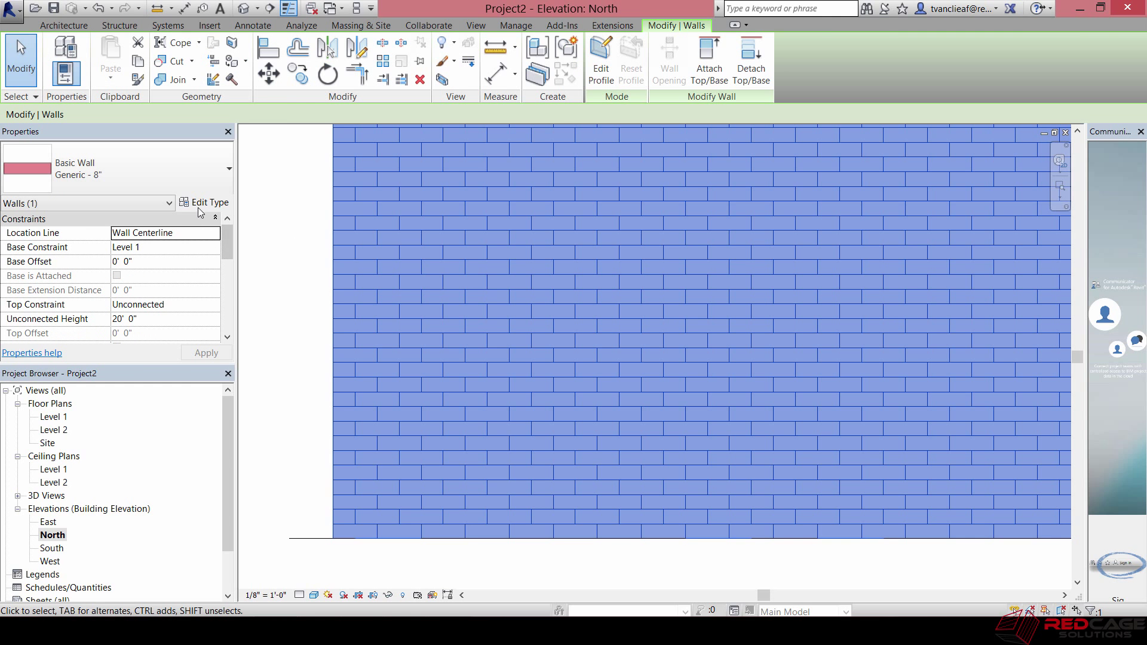
{"action": "left_click", "coordinate": [210, 202]}
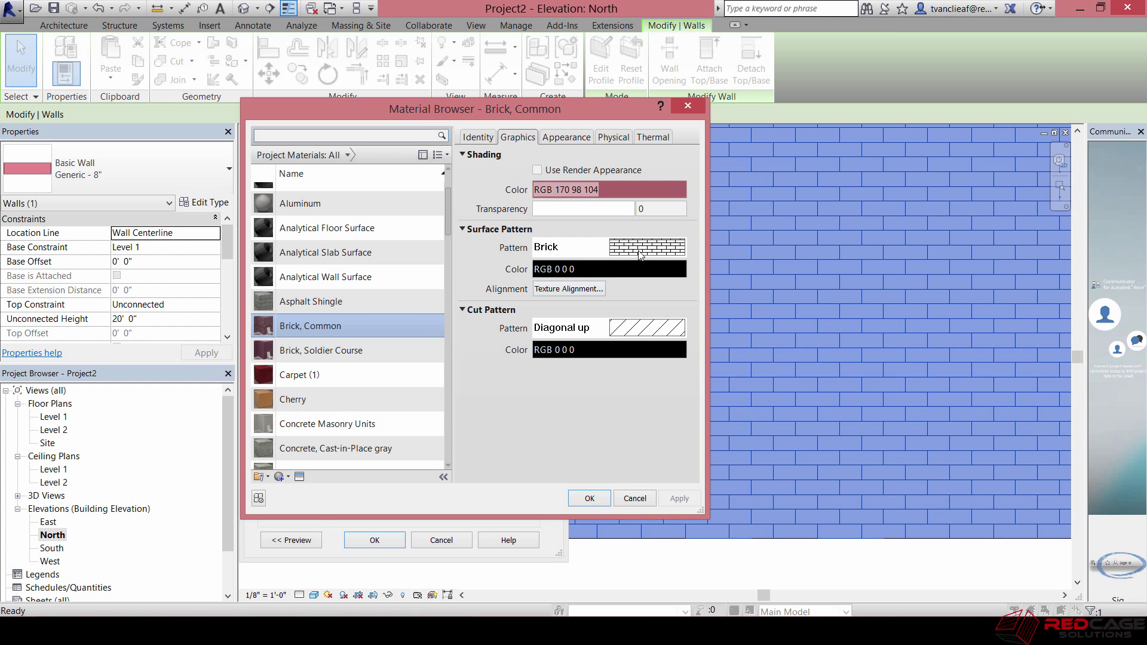
{"action": "left_click", "coordinate": [679, 246]}
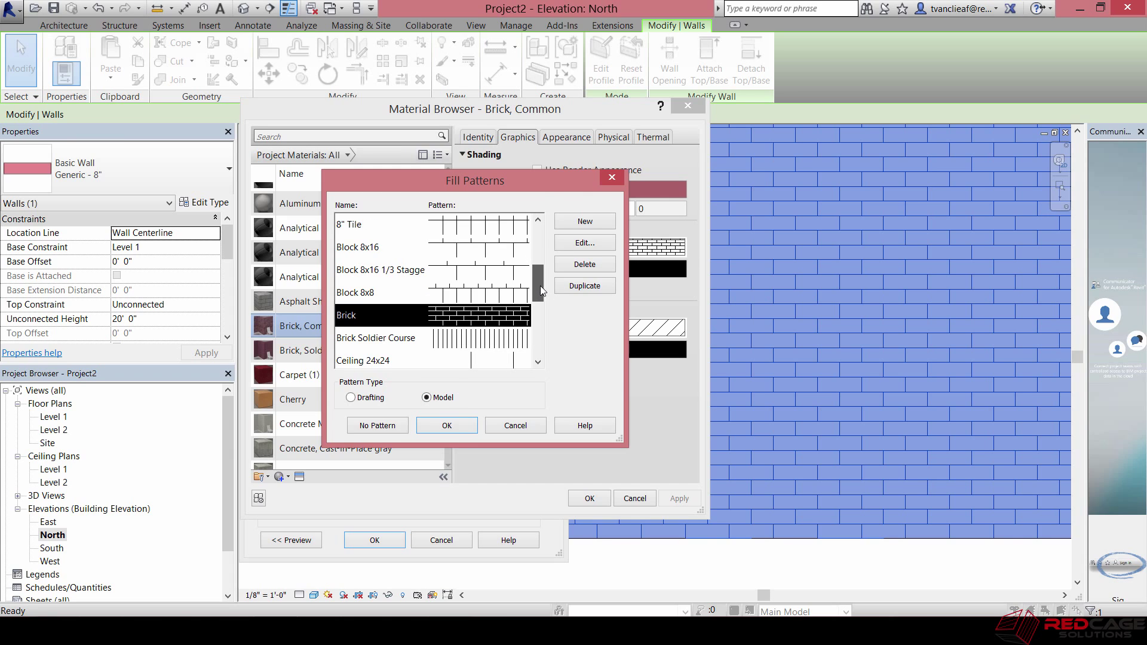
{"action": "mouse_move", "coordinate": [401, 275]}
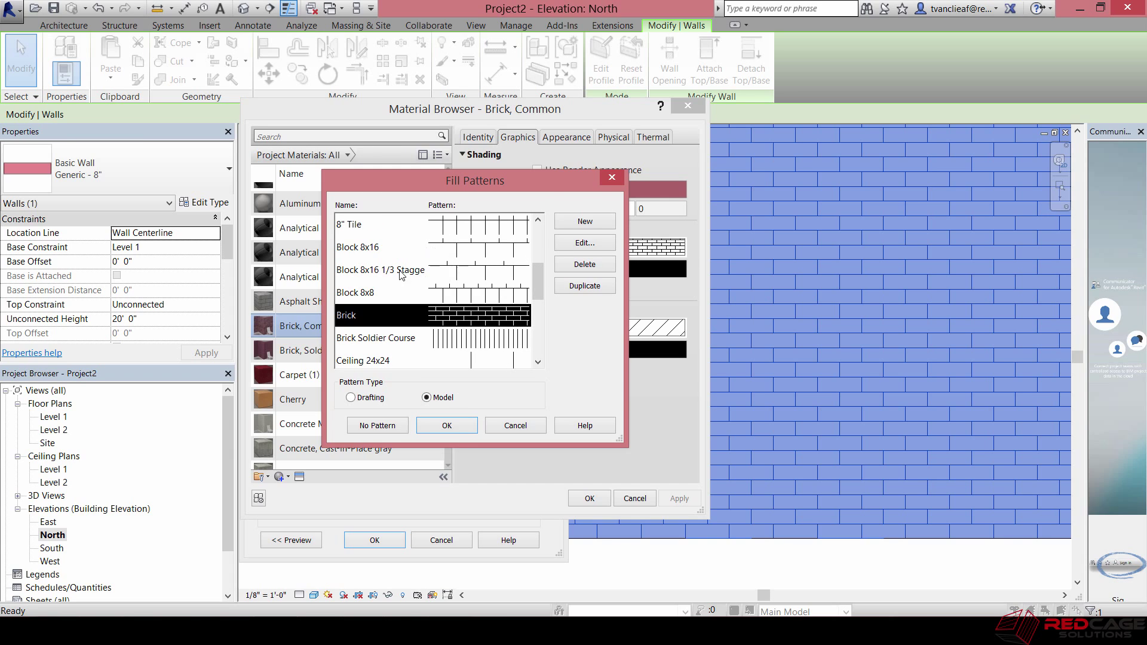
{"action": "left_click", "coordinate": [380, 270]}
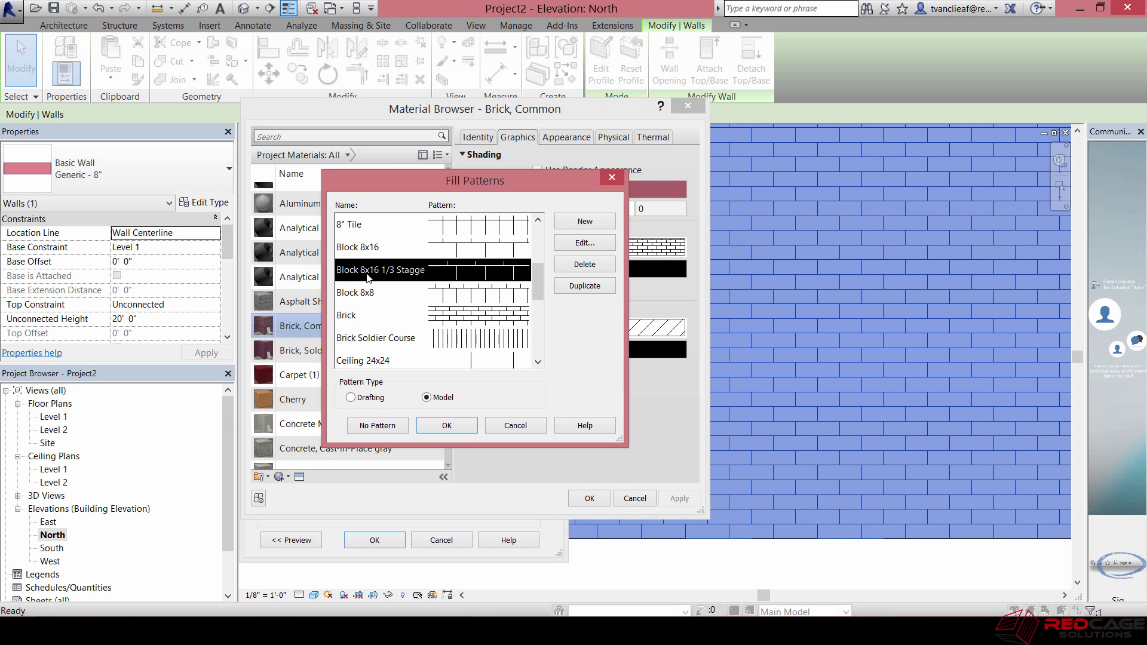
{"action": "mouse_move", "coordinate": [540, 272]}
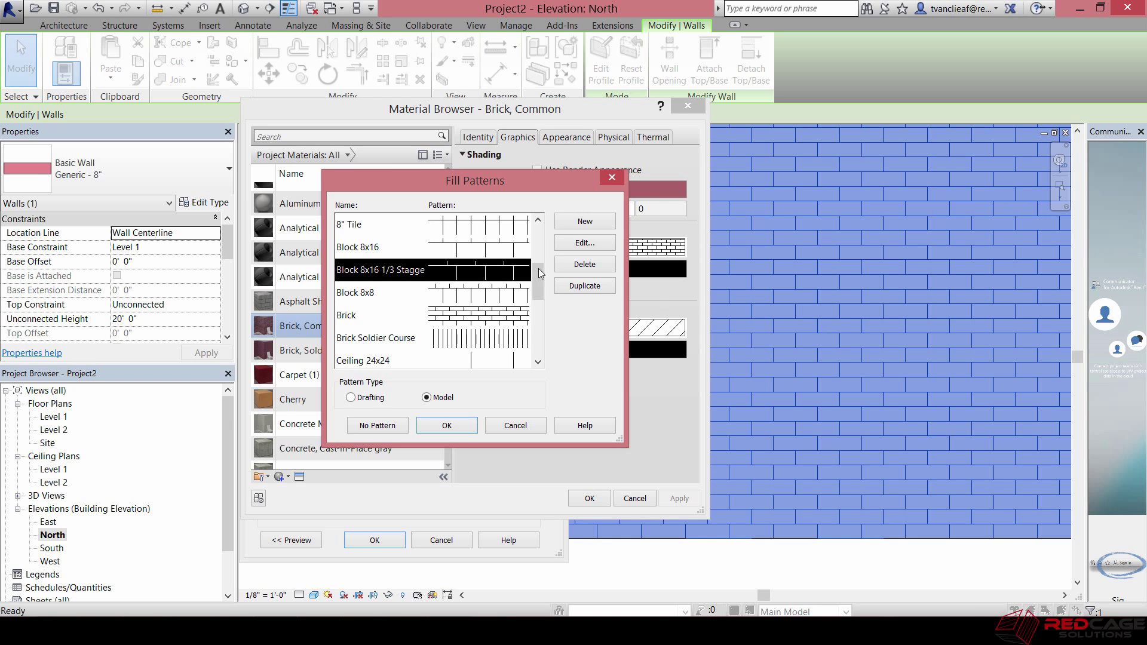
{"action": "left_click", "coordinate": [447, 424]}
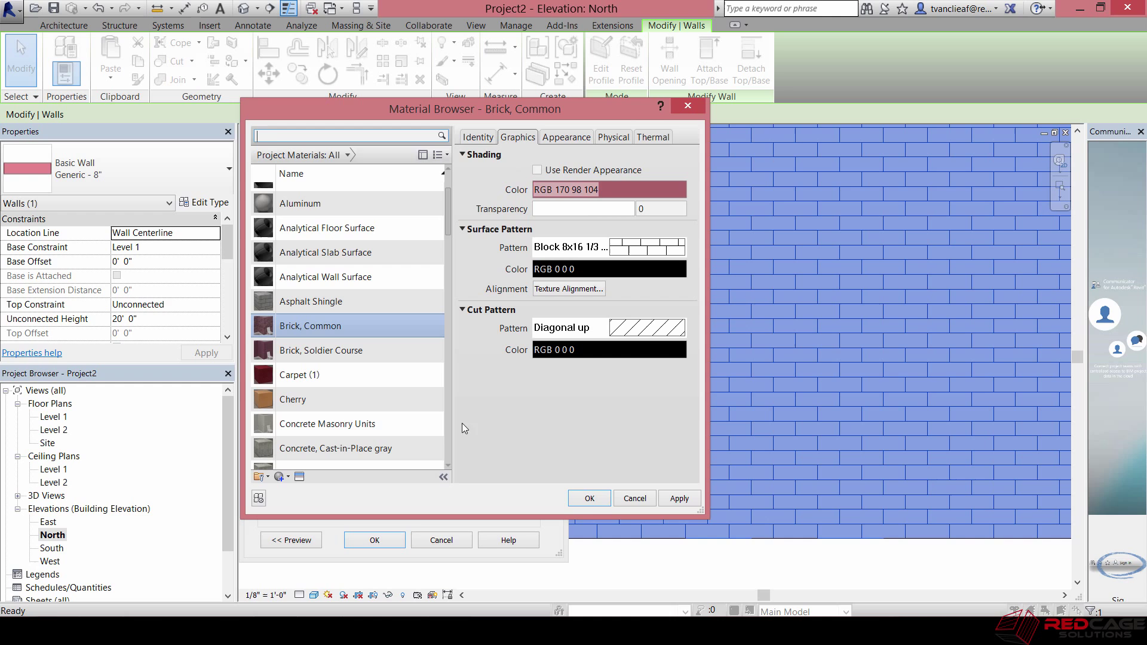
{"action": "left_click", "coordinate": [679, 498]}
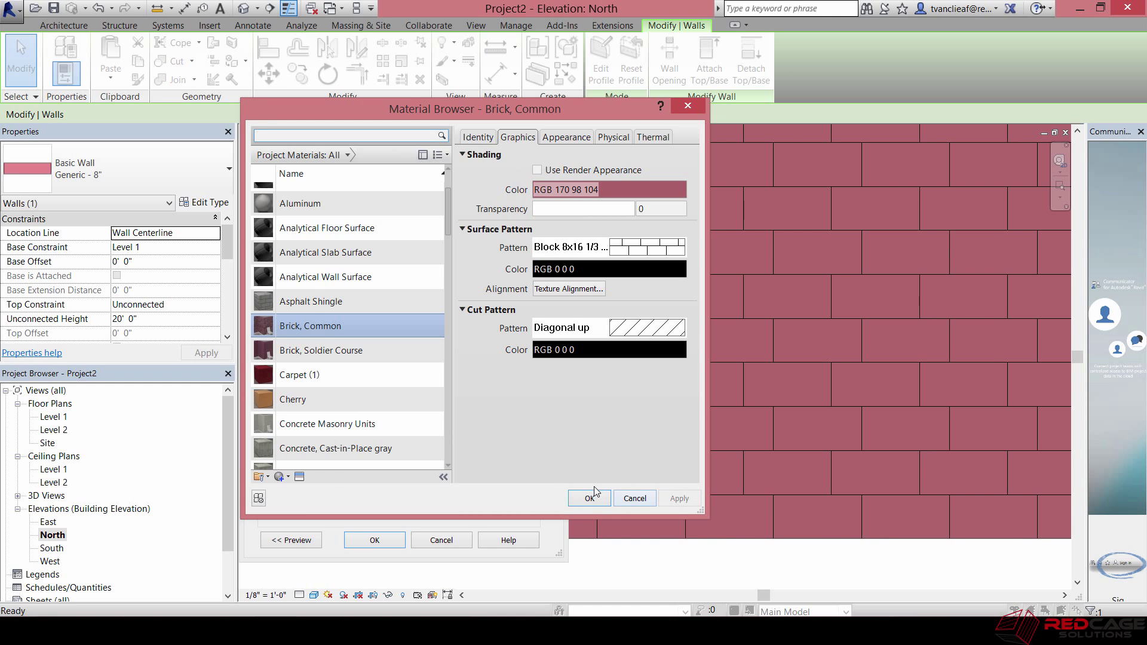
{"action": "left_click", "coordinate": [589, 498]}
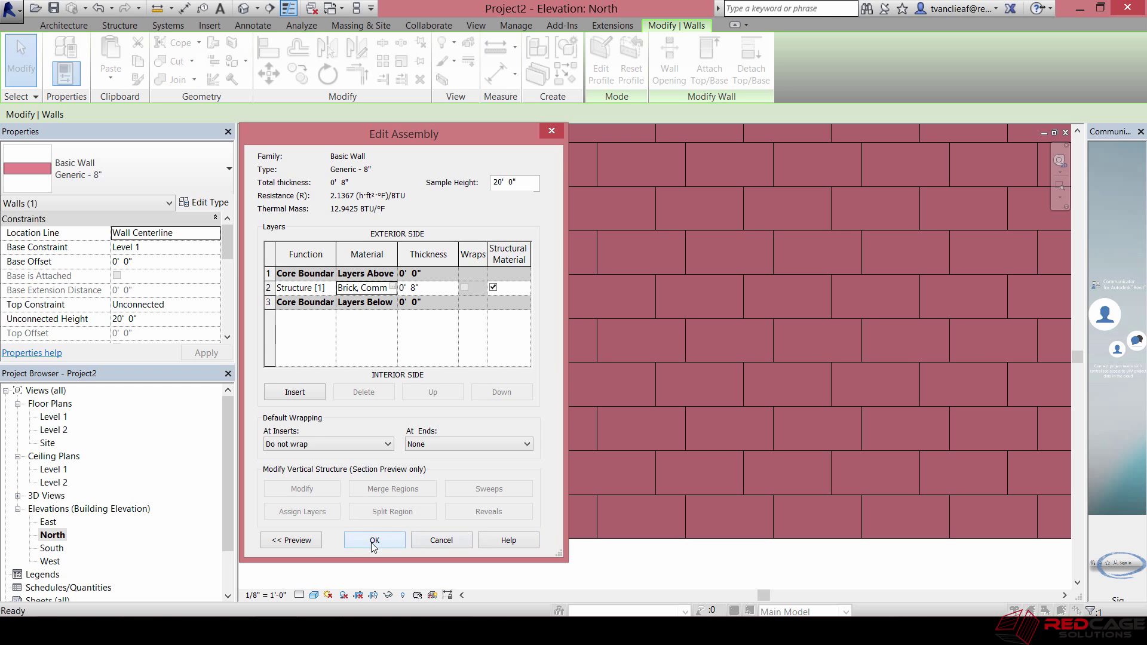
{"action": "left_click", "coordinate": [374, 539]}
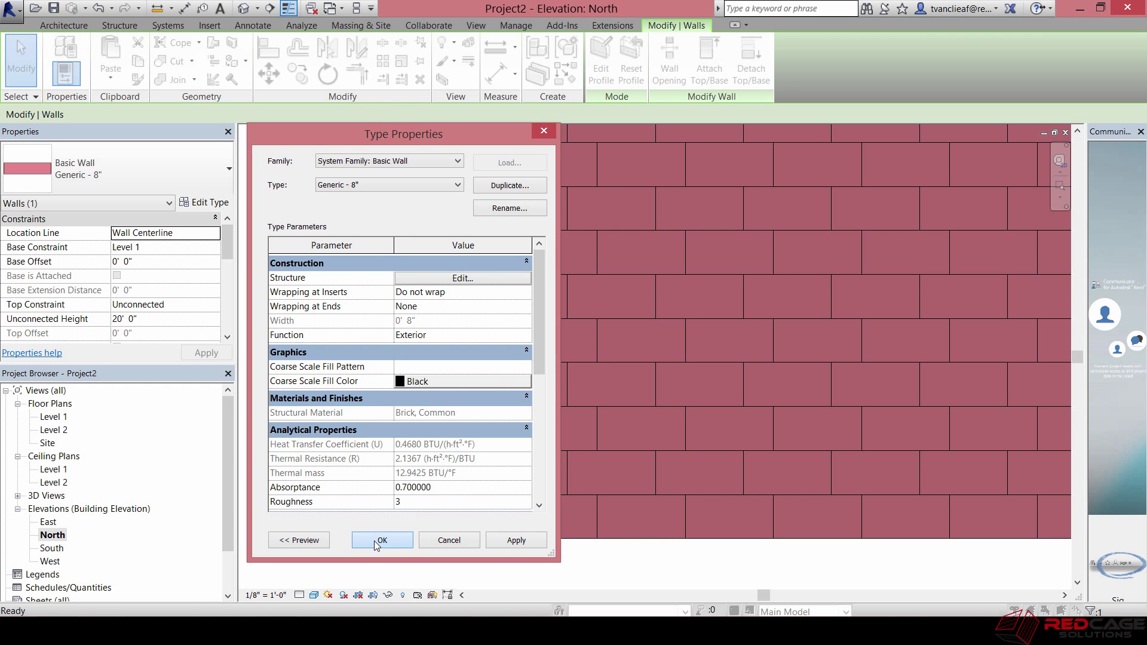
{"action": "left_click", "coordinate": [381, 540]}
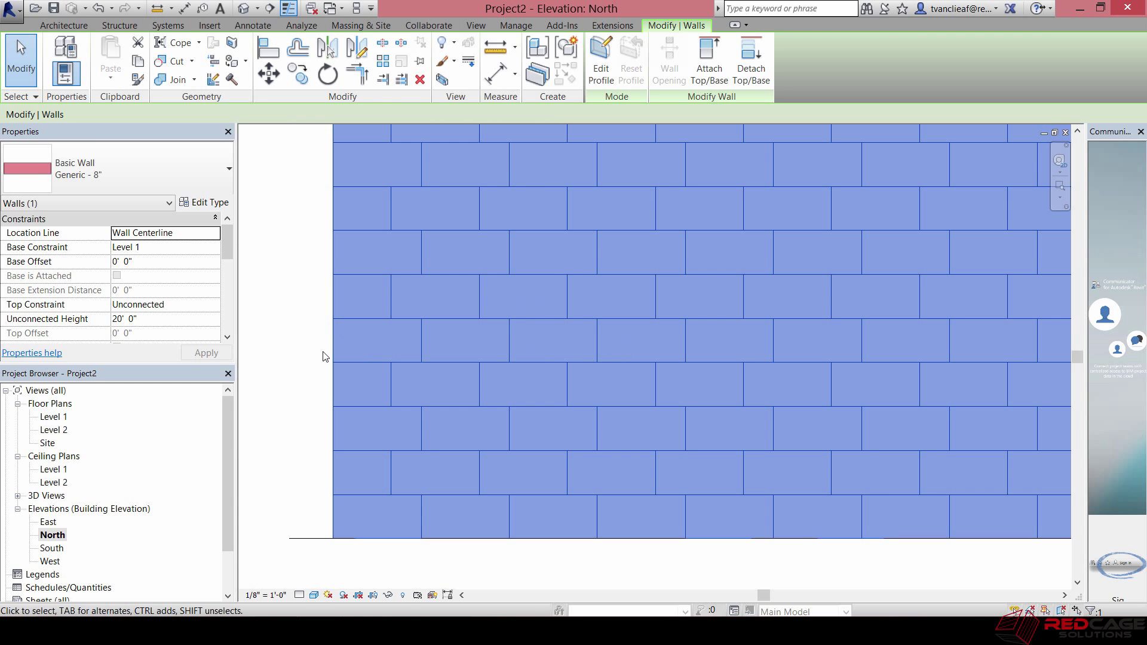
Step: Clear the wall selection and dismiss the unsaved project reminder
{"action": "left_click", "coordinate": [516, 26]}
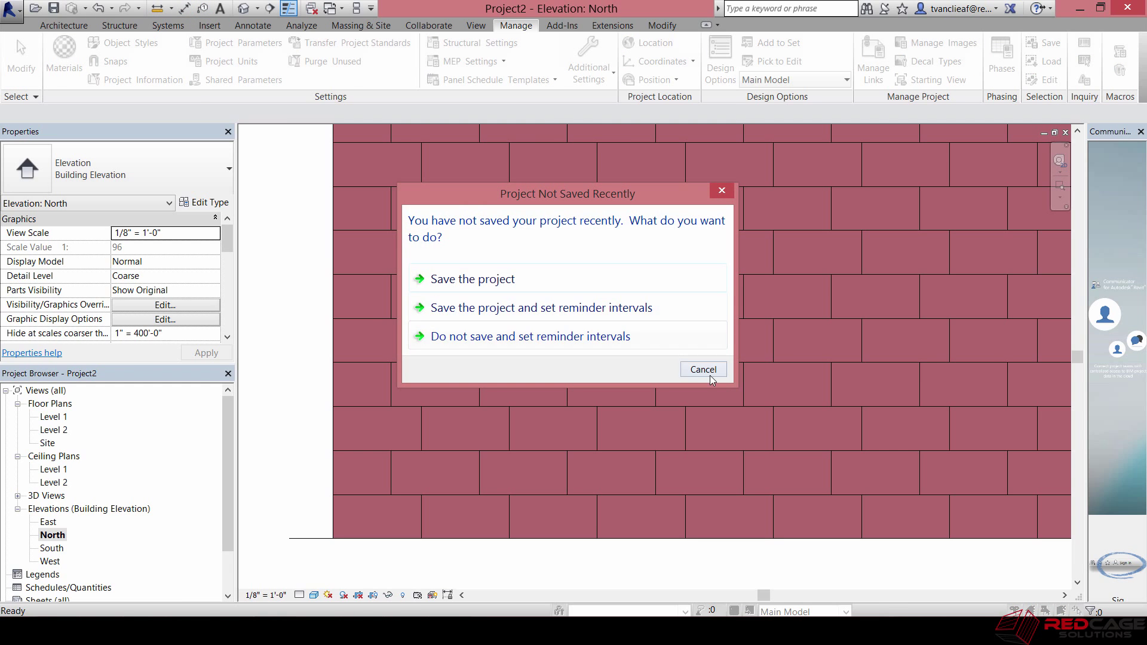
{"action": "left_click", "coordinate": [701, 368]}
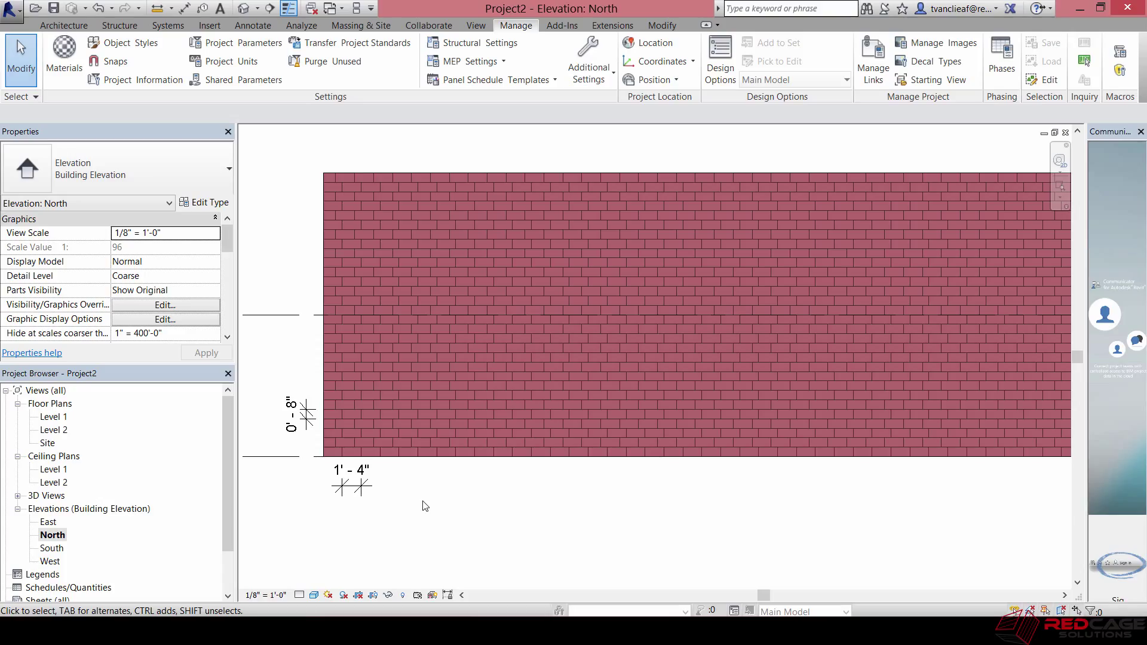
{"action": "mouse_move", "coordinate": [430, 514]}
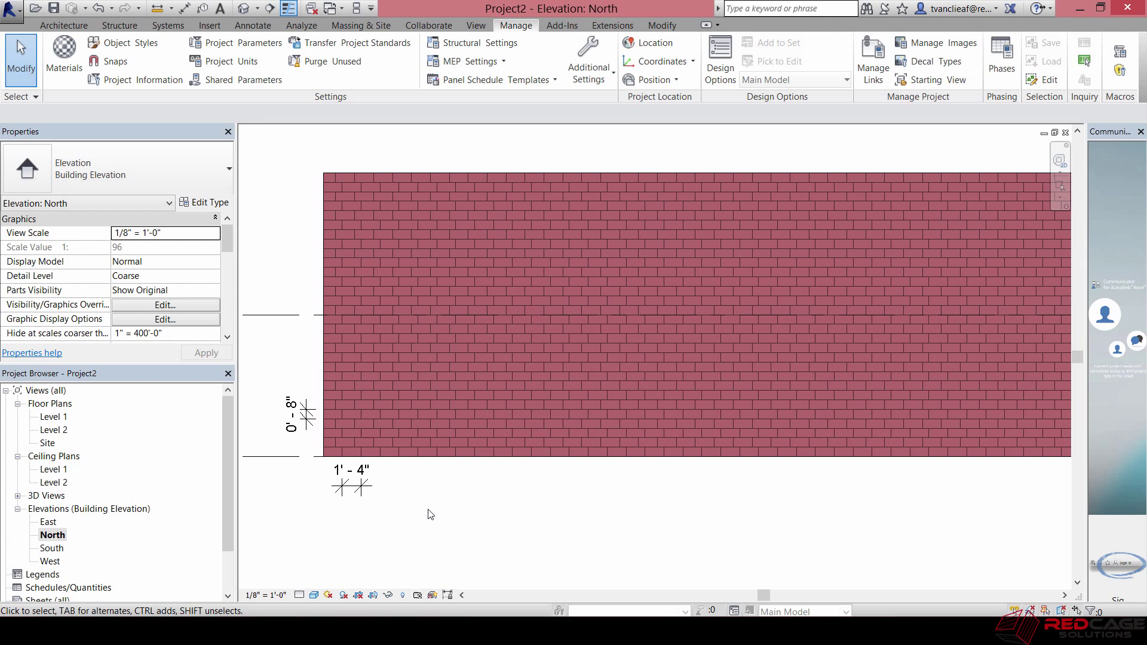
{"action": "mouse_move", "coordinate": [427, 527]}
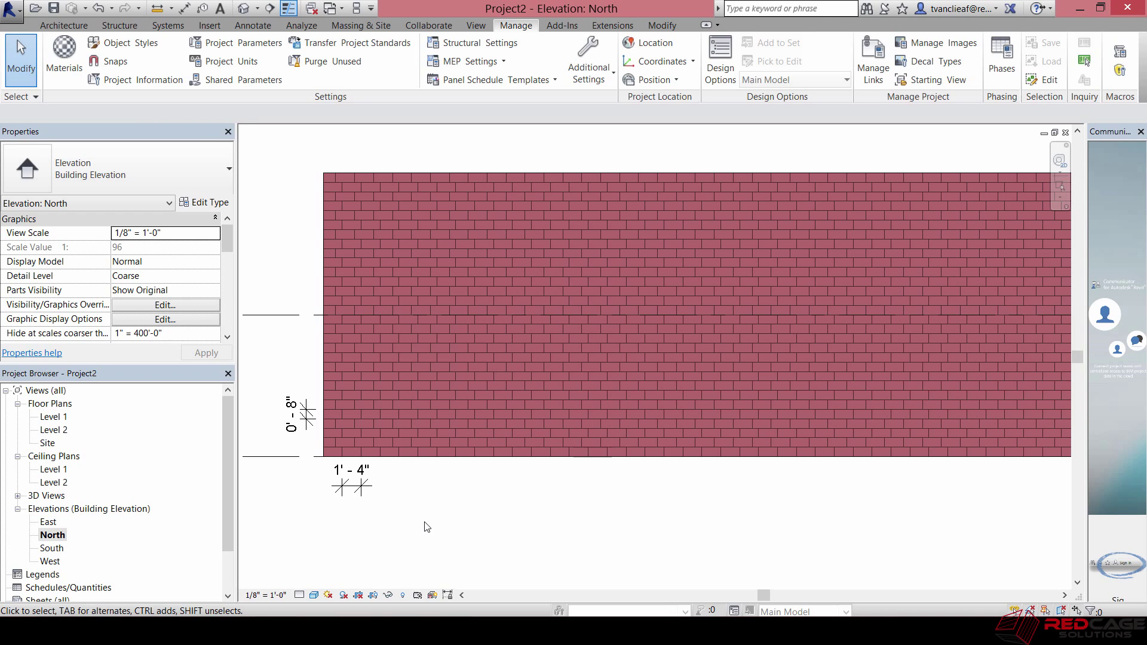